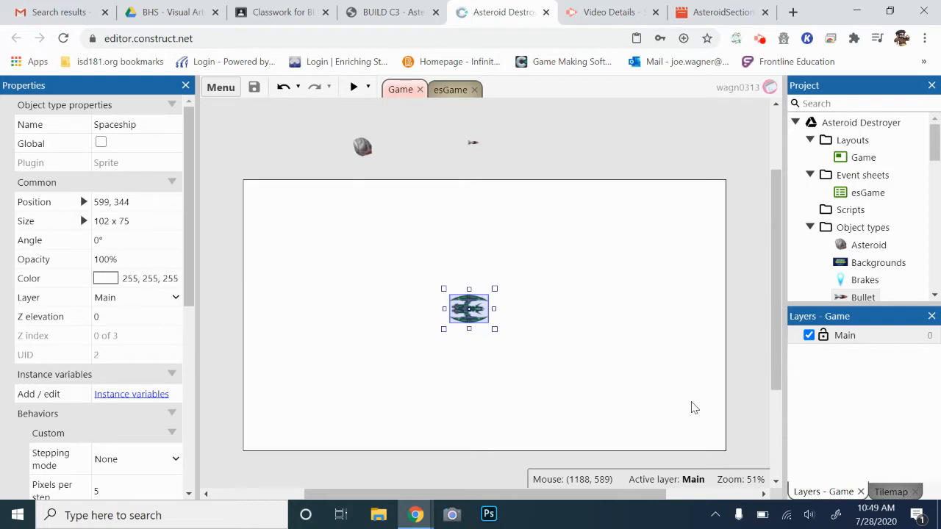
pyautogui.moveTo(681, 384)
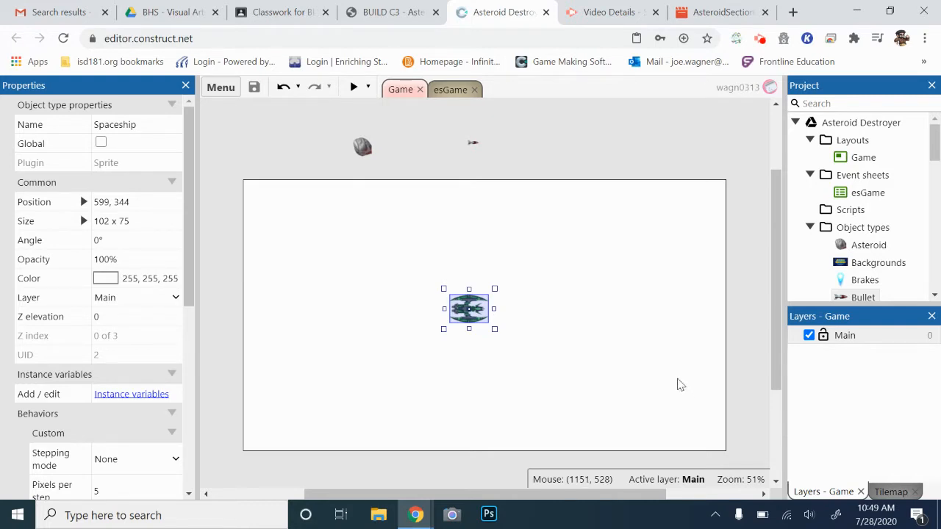
pyautogui.moveTo(341, 428)
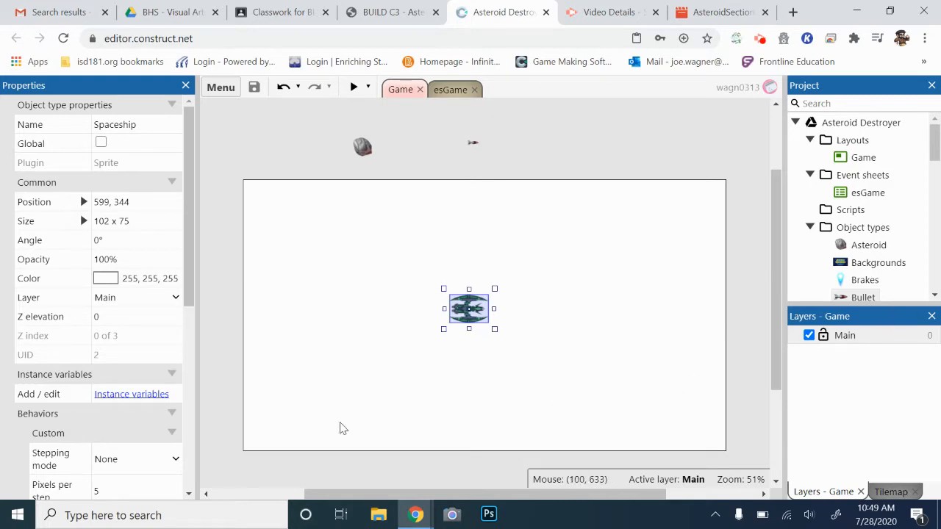
# Step: Add a HealthBar instance to the Game layout and move it toward the bottom-left
pyautogui.scroll(-3)
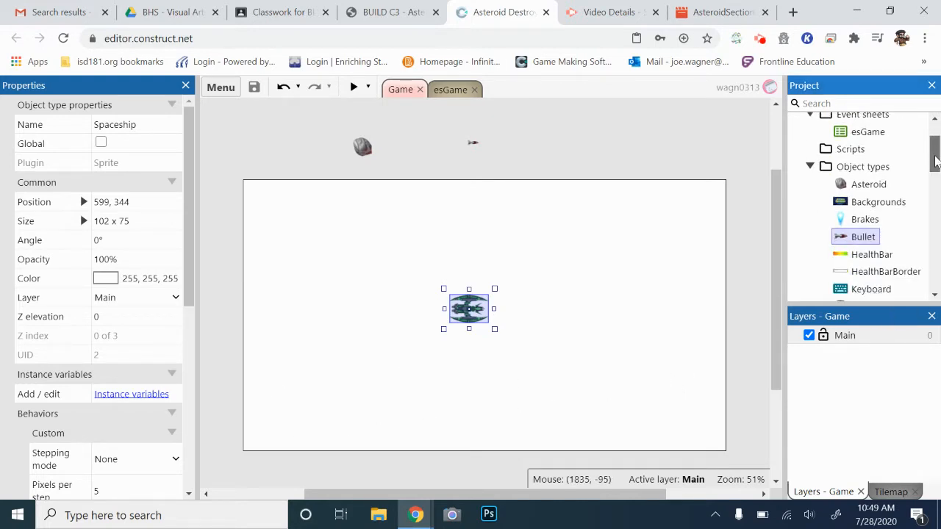
pyautogui.scroll(-3)
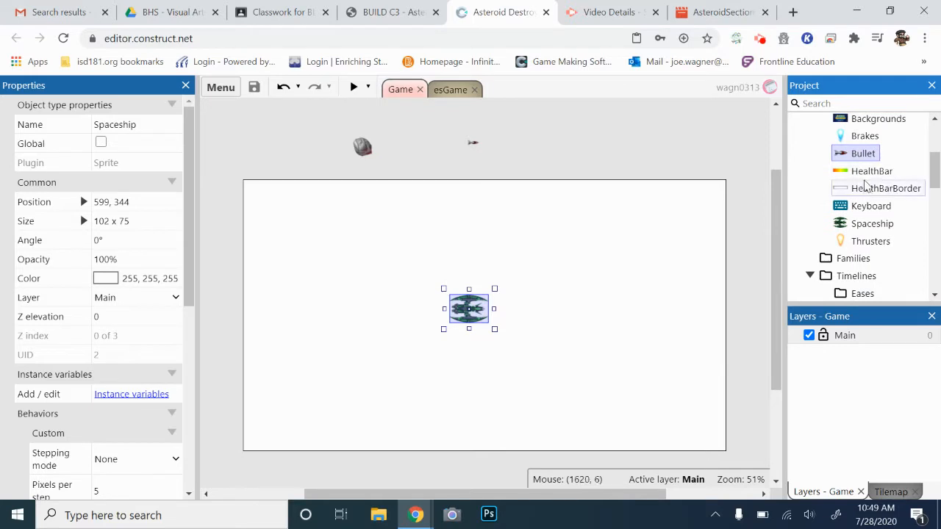
pyautogui.moveTo(869, 200)
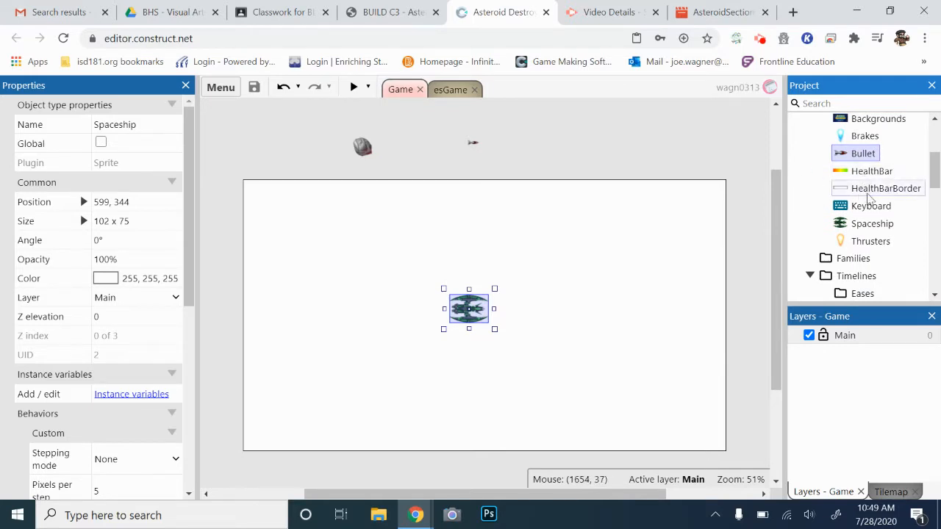
pyautogui.click(871, 171)
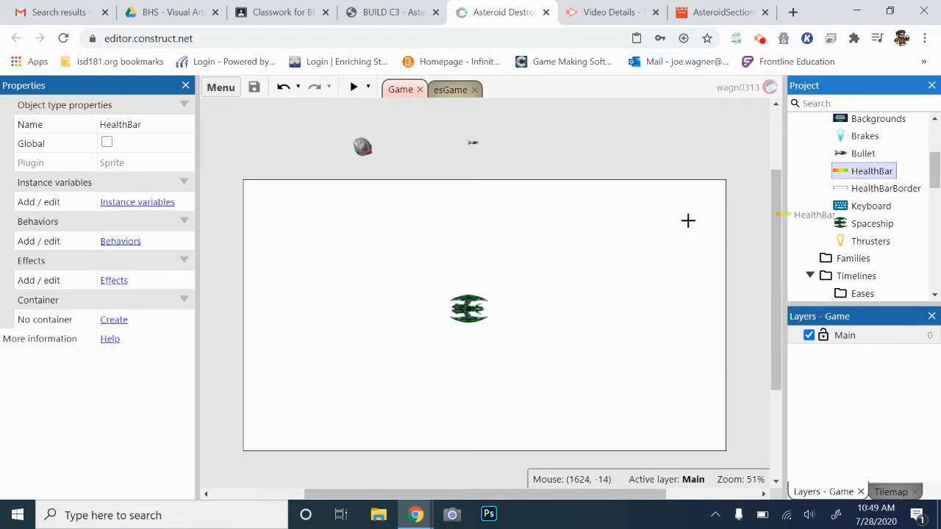
pyautogui.click(332, 380)
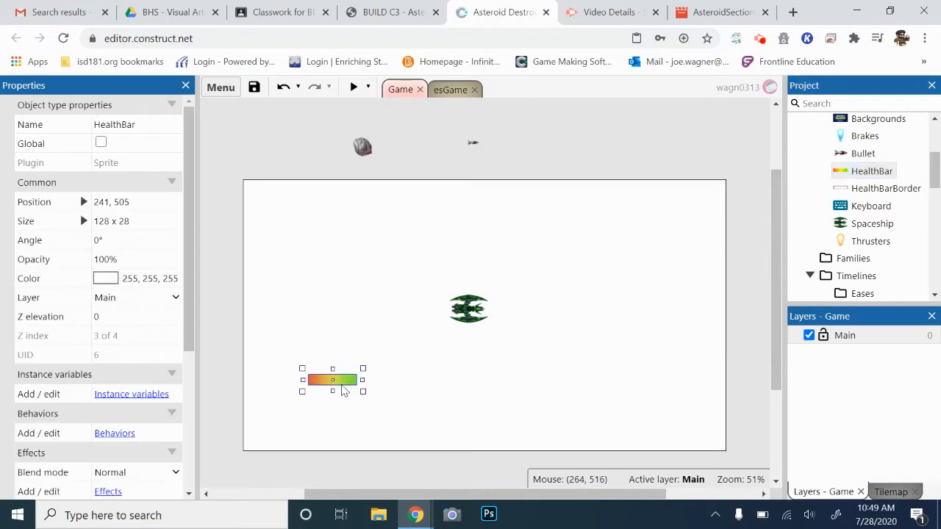
pyautogui.moveTo(332, 380); pyautogui.dragTo(312, 413)
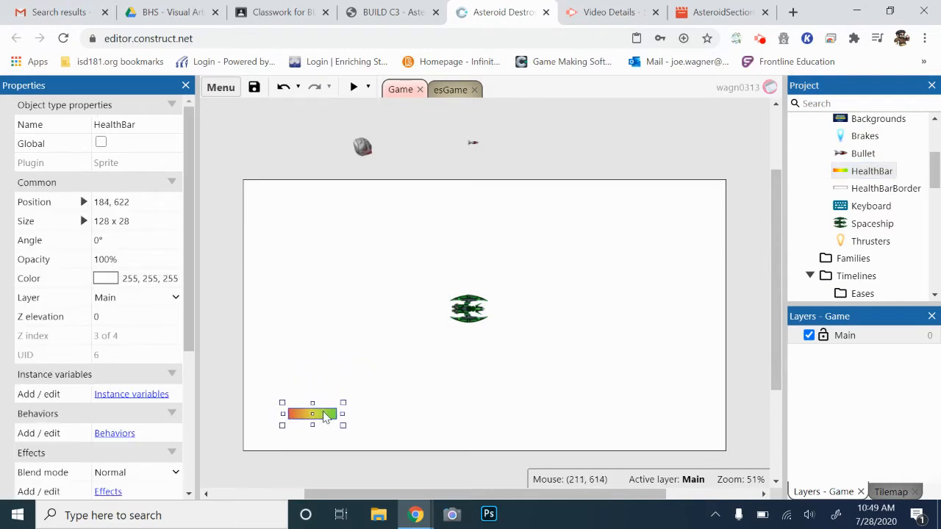
# Step: Add a HealthBarBorder instance and position it over the health bar
pyautogui.click(885, 188)
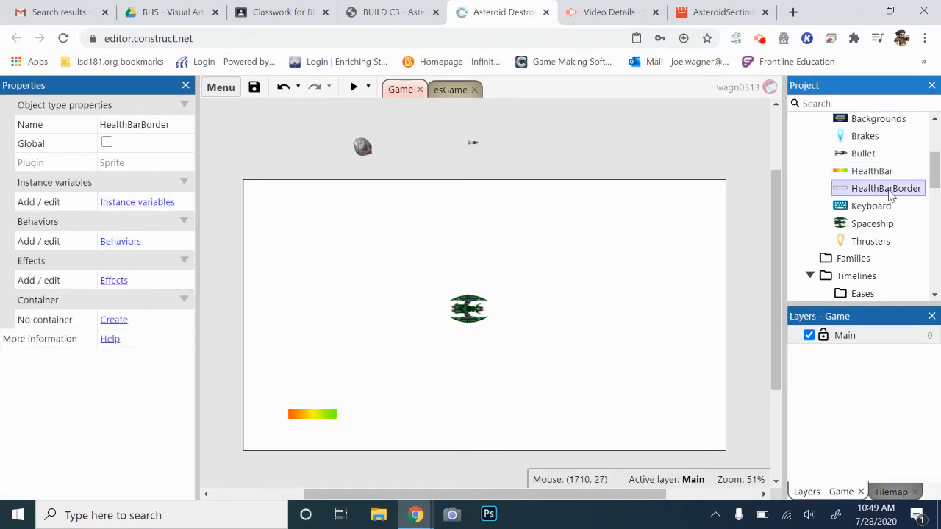
pyautogui.click(316, 372)
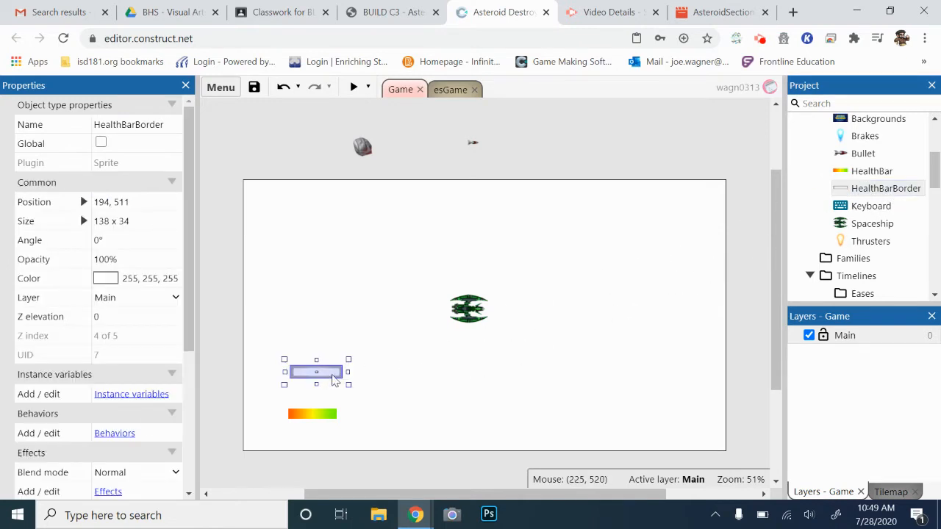
pyautogui.moveTo(331, 372); pyautogui.dragTo(335, 371)
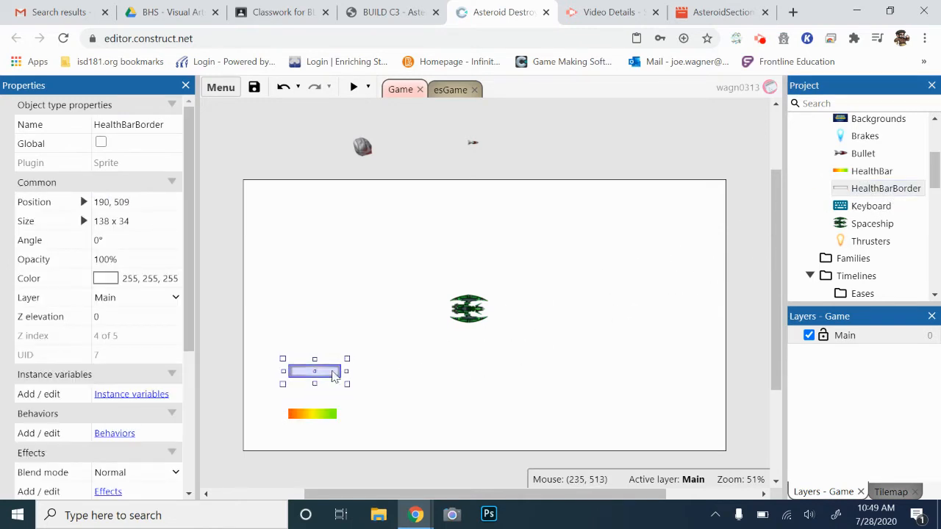
pyautogui.click(312, 414)
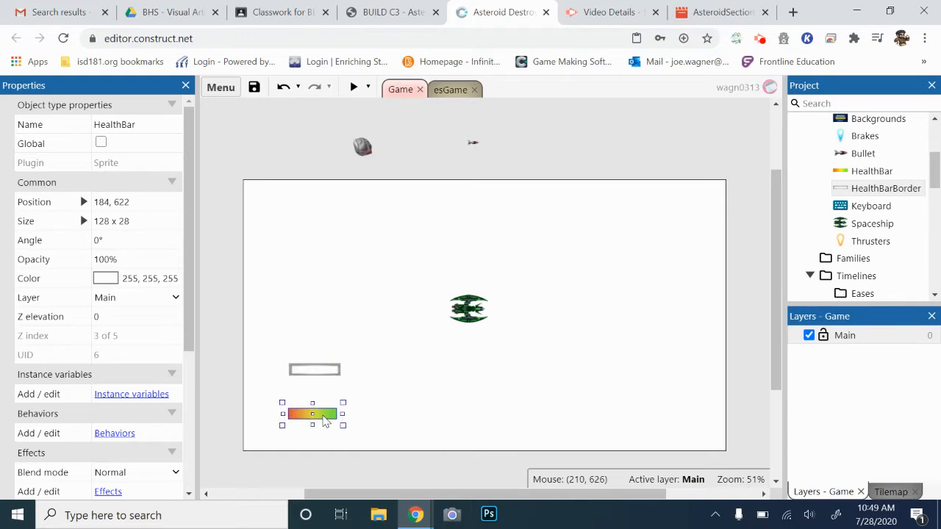
pyautogui.click(314, 369)
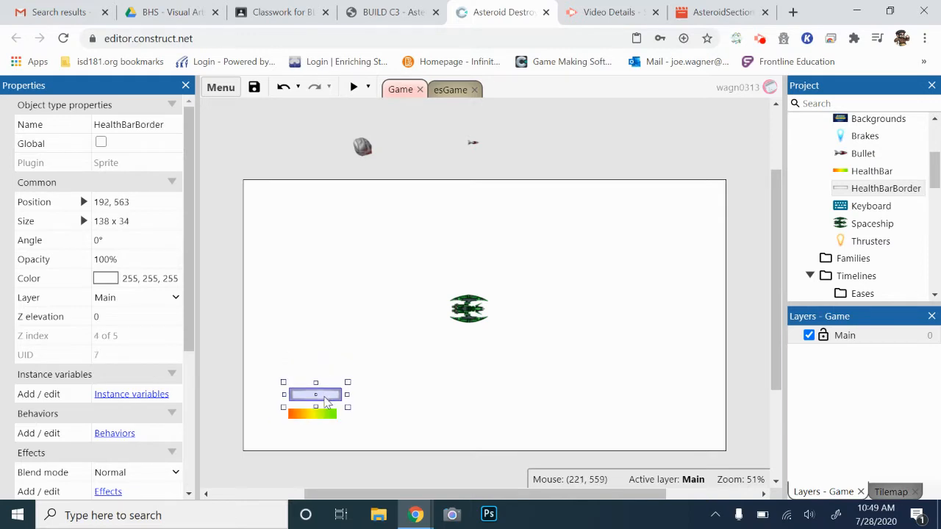
pyautogui.moveTo(316, 396); pyautogui.dragTo(315, 416)
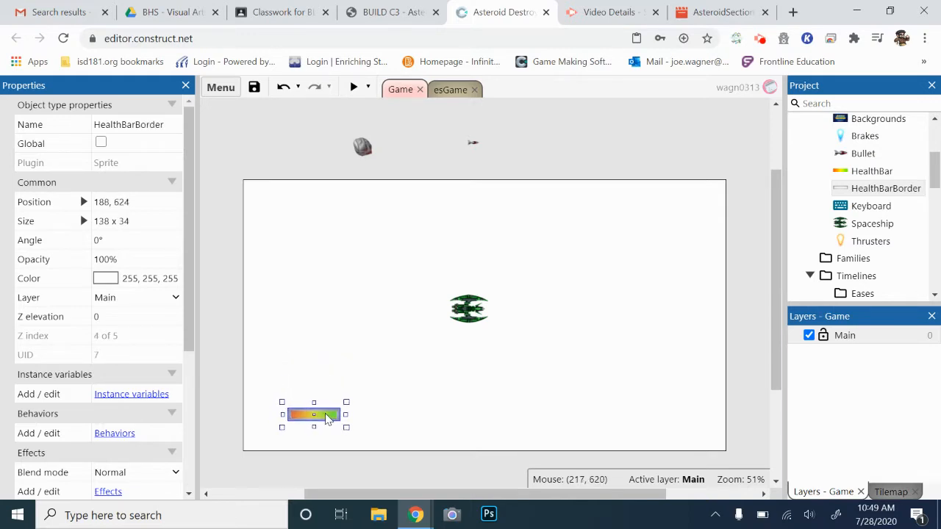
pyautogui.click(439, 419)
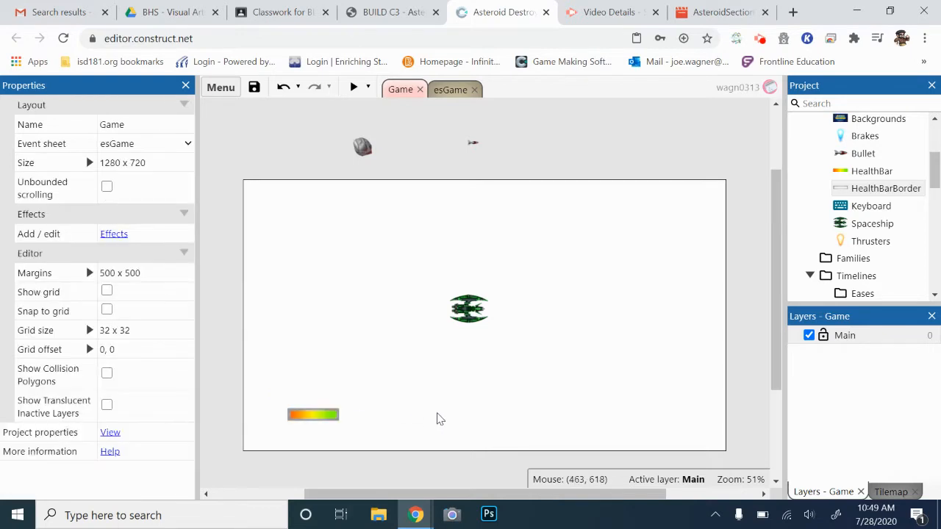
pyautogui.moveTo(270, 419)
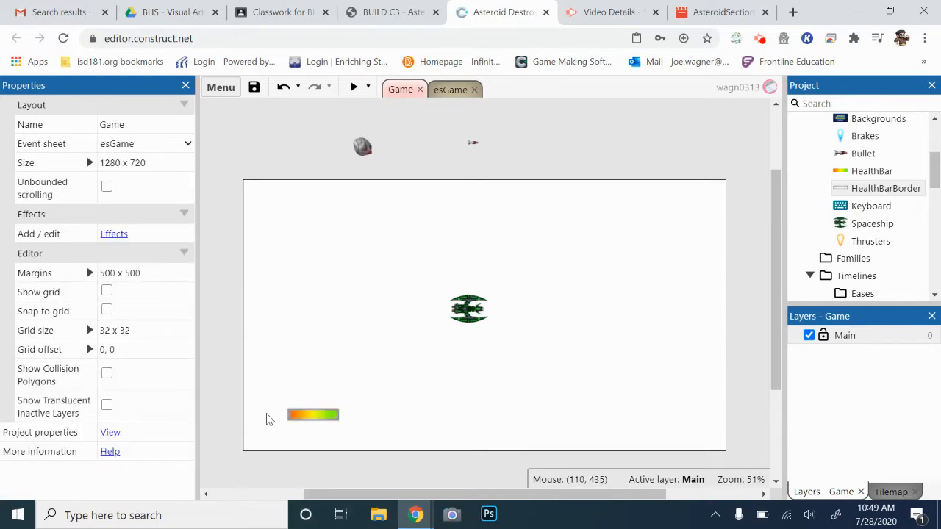
pyautogui.moveTo(323, 425)
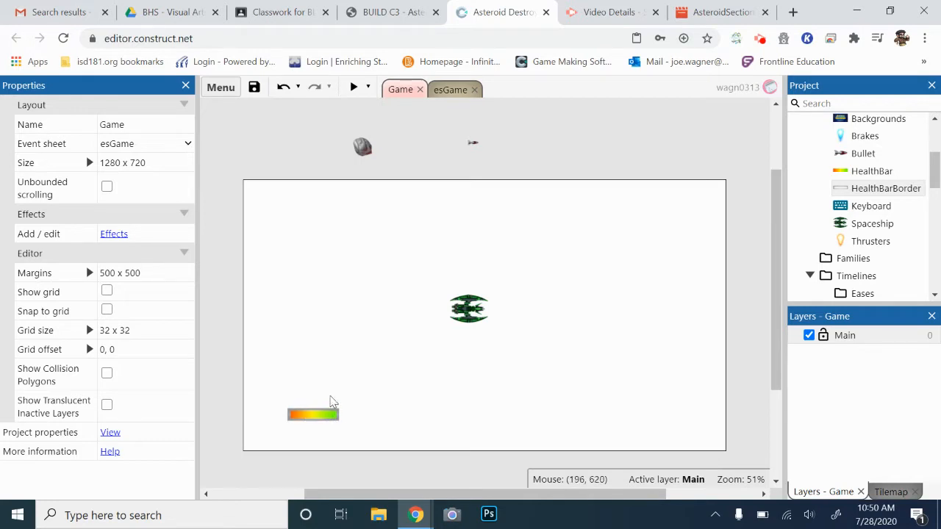
pyautogui.moveTo(302, 421)
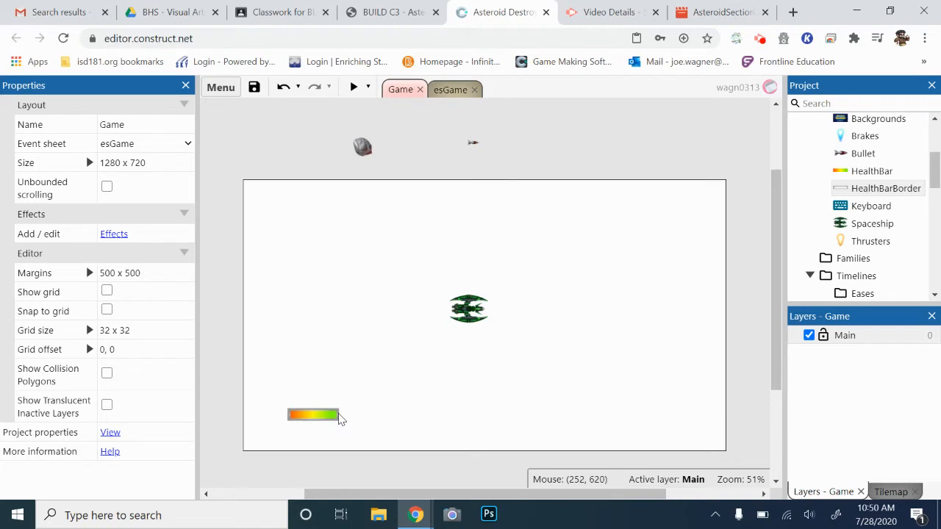
pyautogui.moveTo(465, 354)
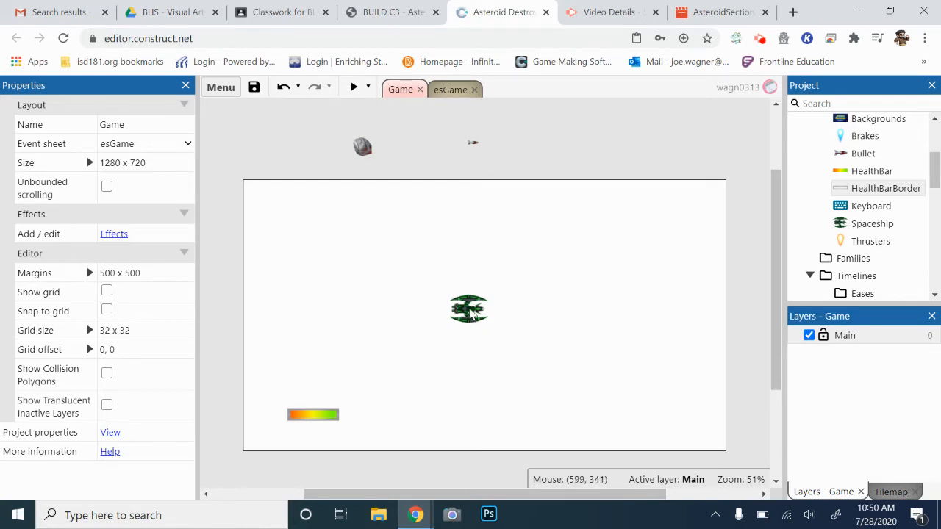
pyautogui.click(469, 309)
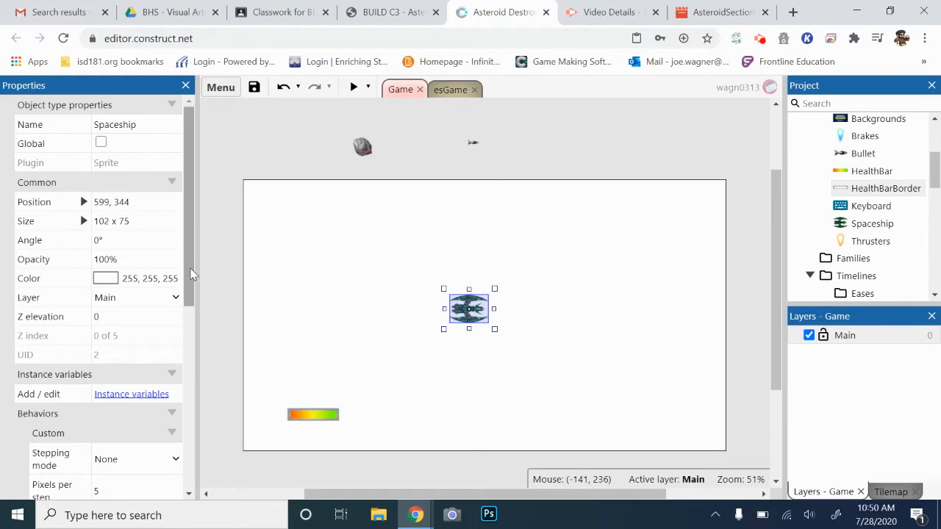
pyautogui.scroll(-3)
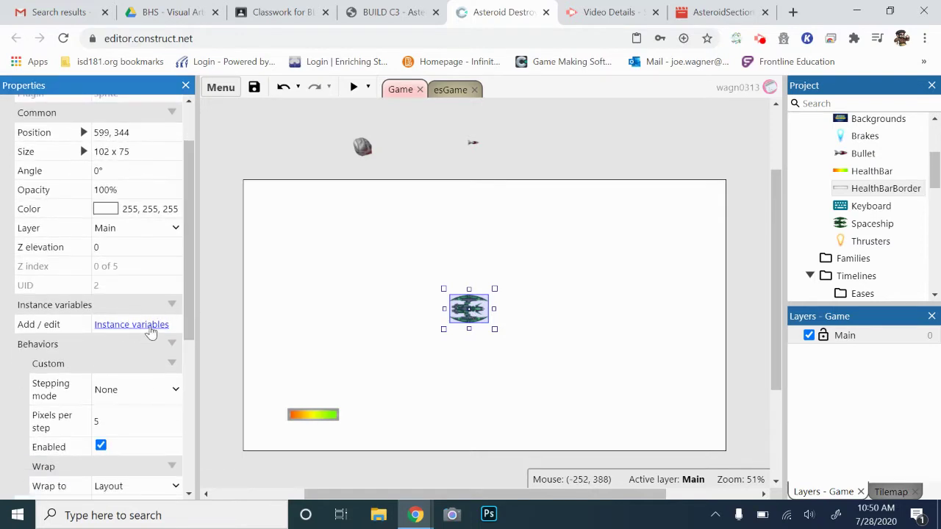
pyautogui.moveTo(136, 326)
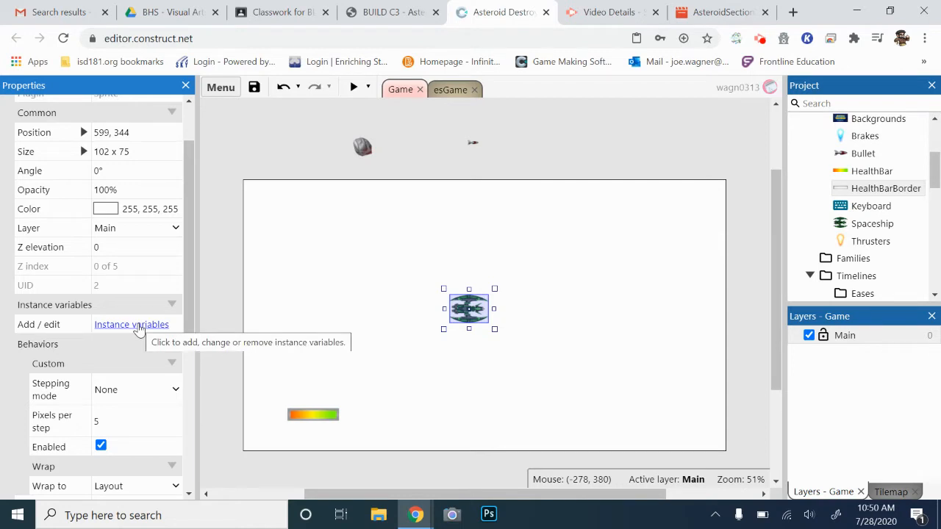
pyautogui.moveTo(445, 332)
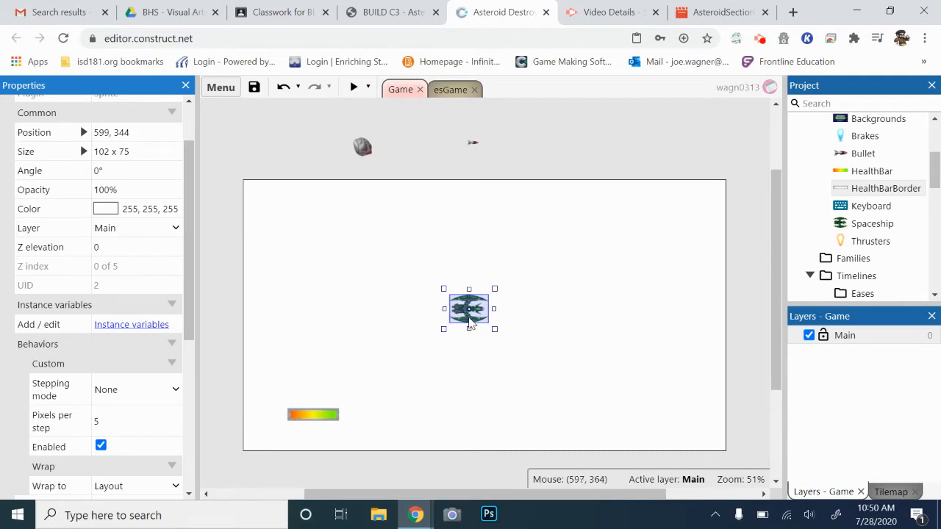
pyautogui.moveTo(468, 308)
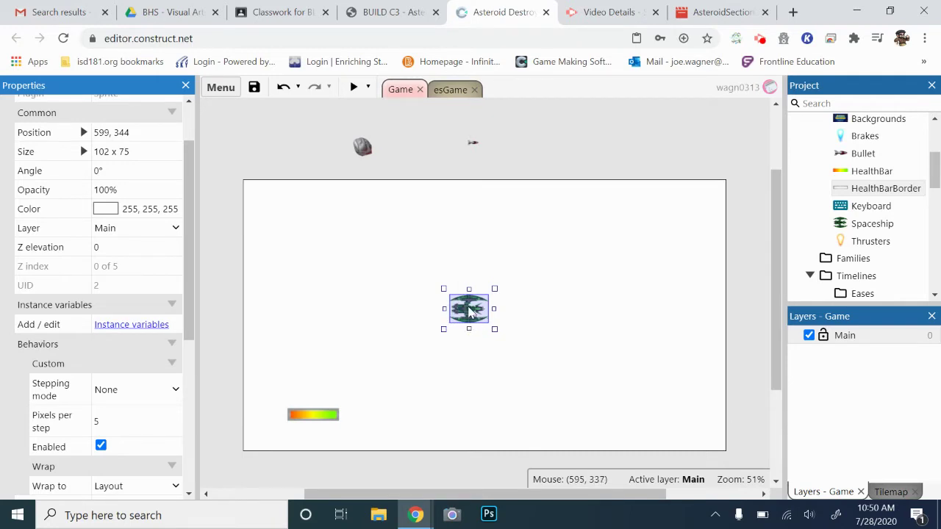
pyautogui.moveTo(469, 326)
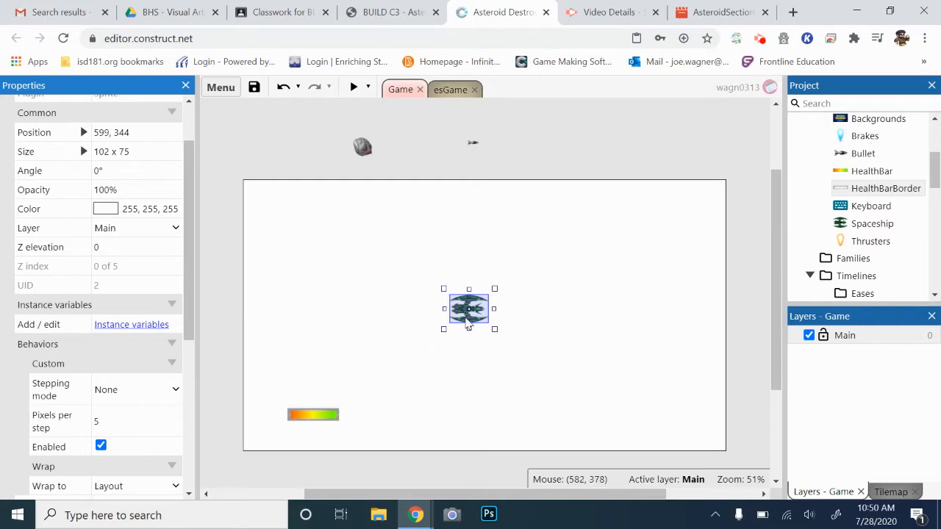
pyautogui.moveTo(419, 404)
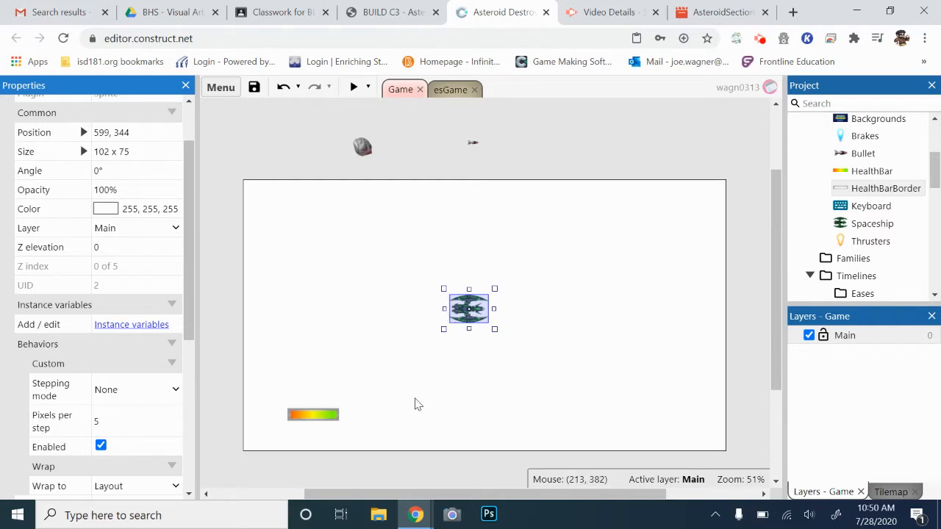
pyautogui.moveTo(464, 366)
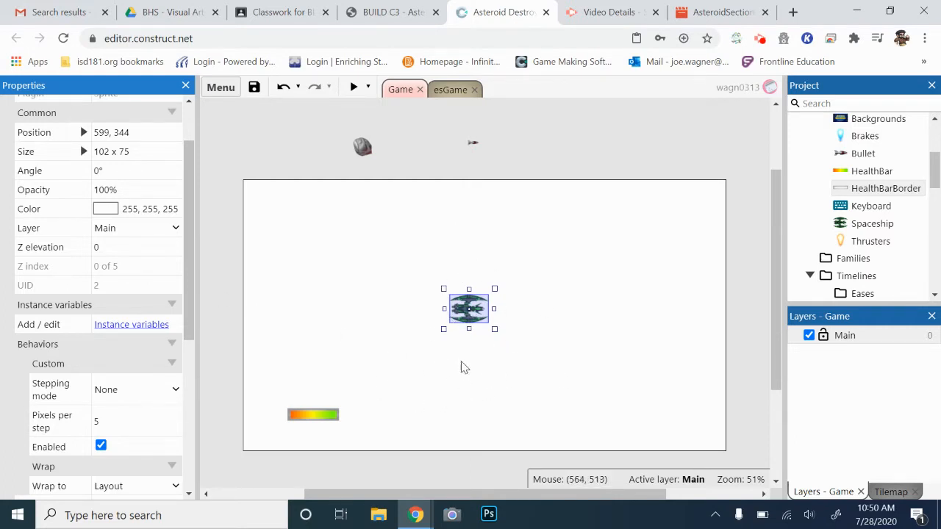
pyautogui.moveTo(590, 260)
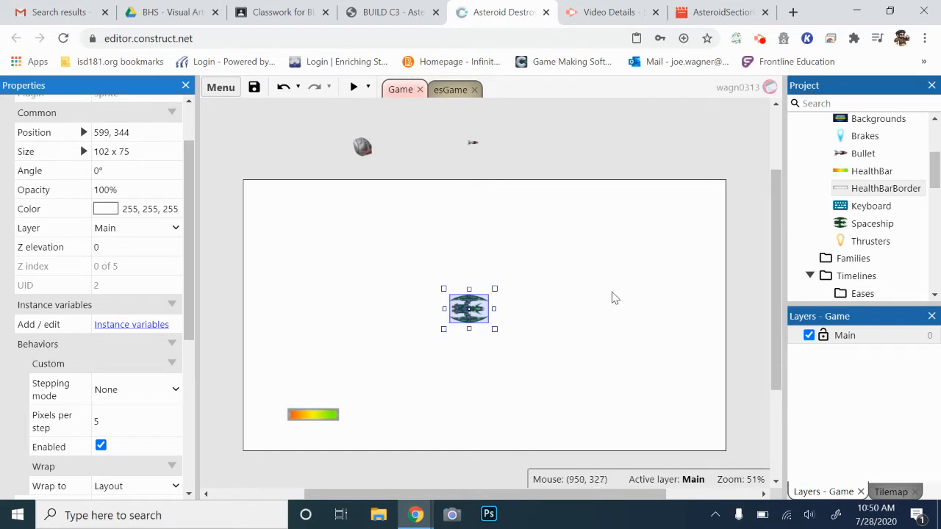
pyautogui.moveTo(527, 376)
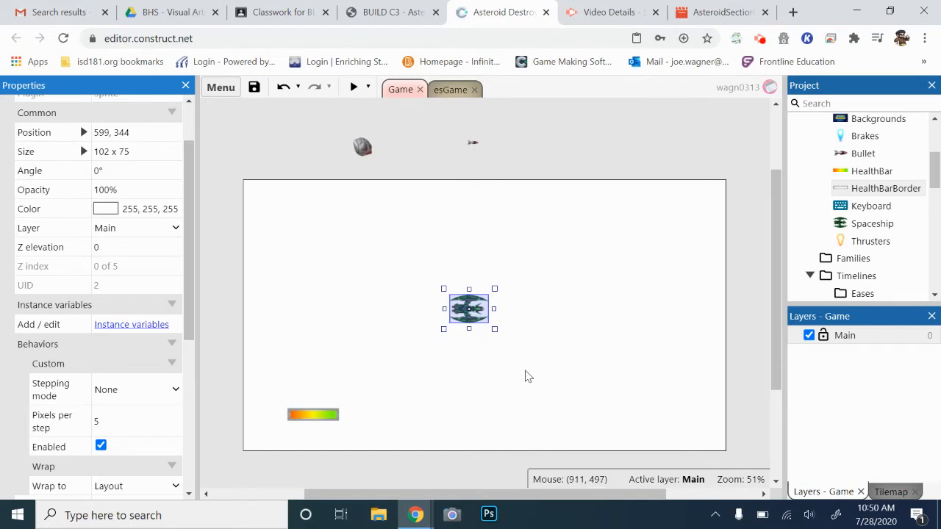
pyautogui.moveTo(306, 345)
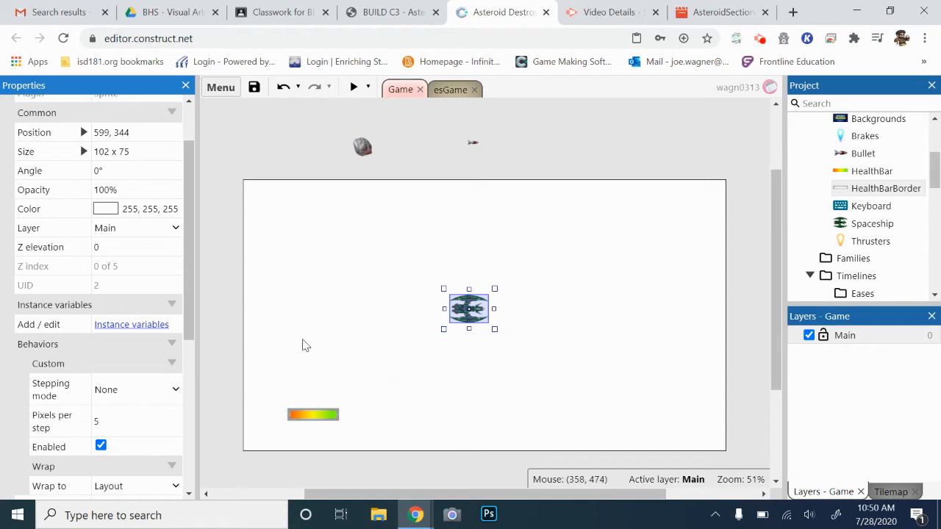
pyautogui.moveTo(257, 364)
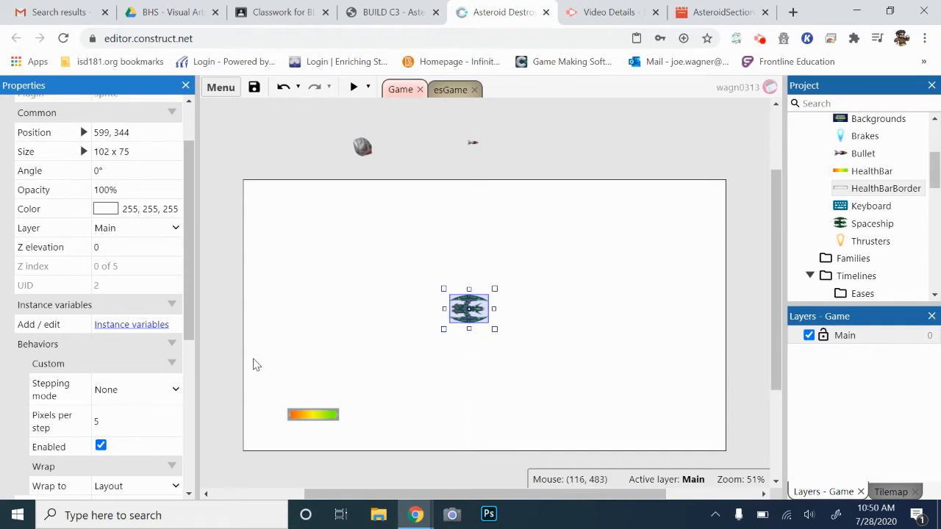
# Step: Create the Spaceship instance variable Health with initial value 128, then close the variables list
pyautogui.click(132, 324)
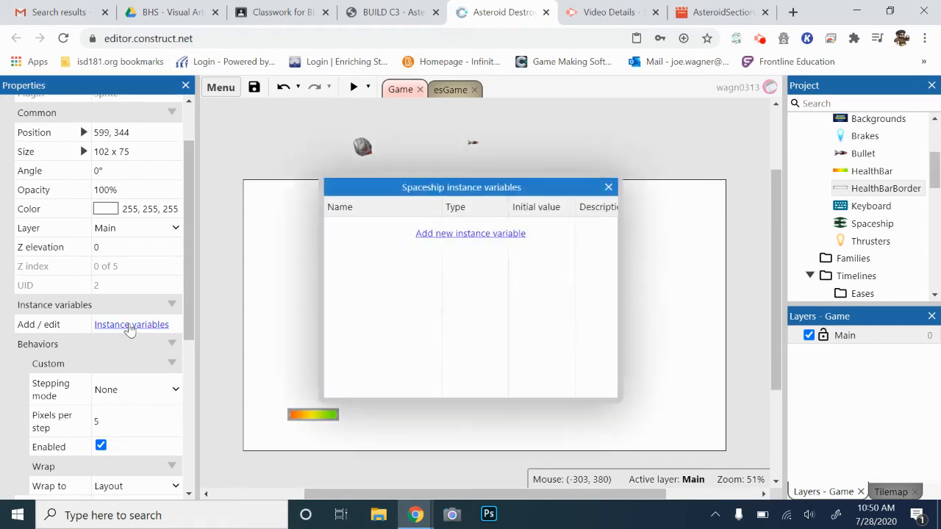
pyautogui.moveTo(461, 187); pyautogui.dragTo(524, 250)
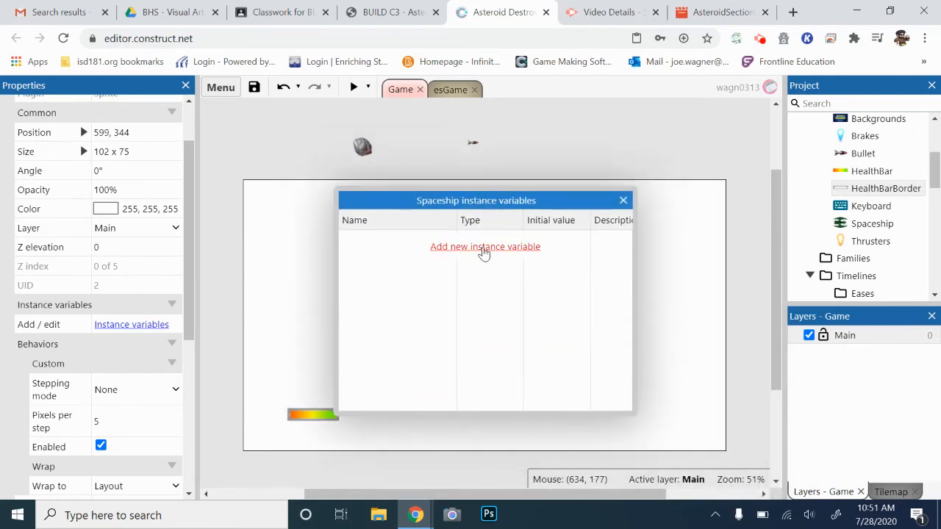
pyautogui.click(485, 246)
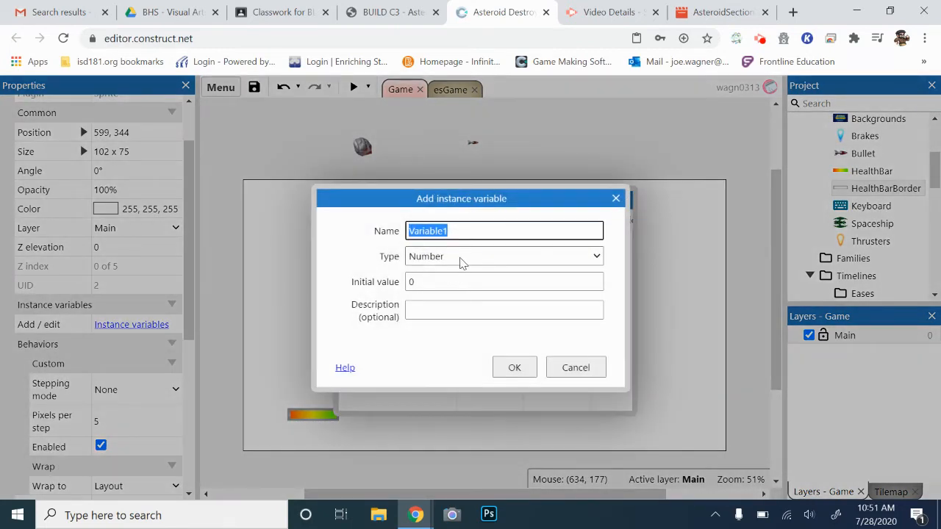
pyautogui.write('Healtyh')
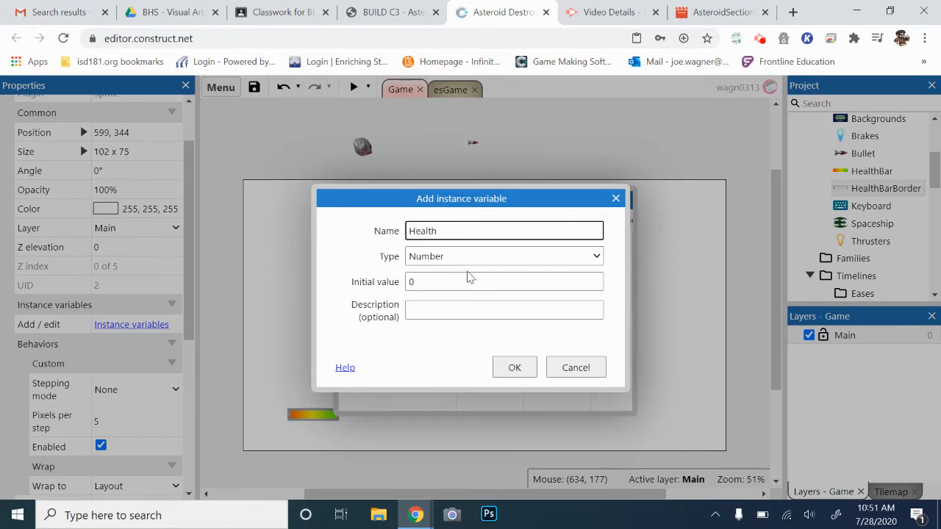
pyautogui.write('1')
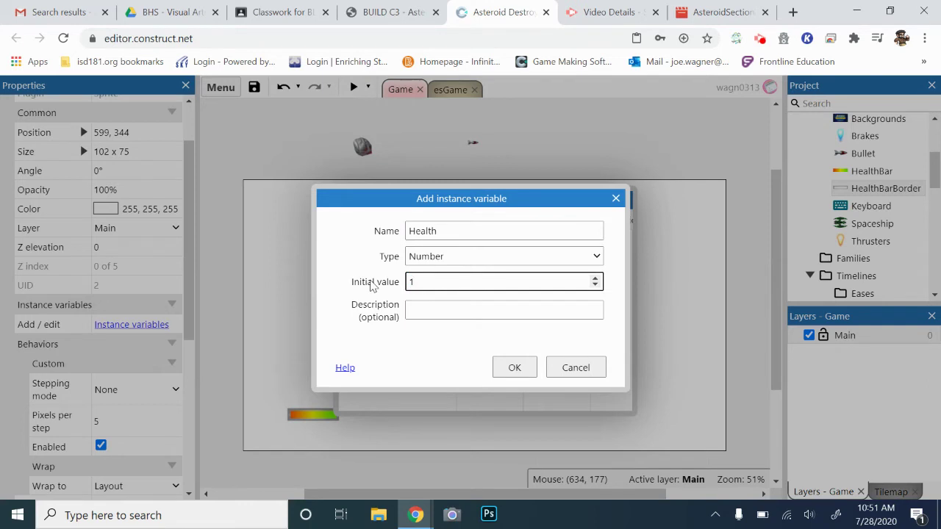
pyautogui.write('128')
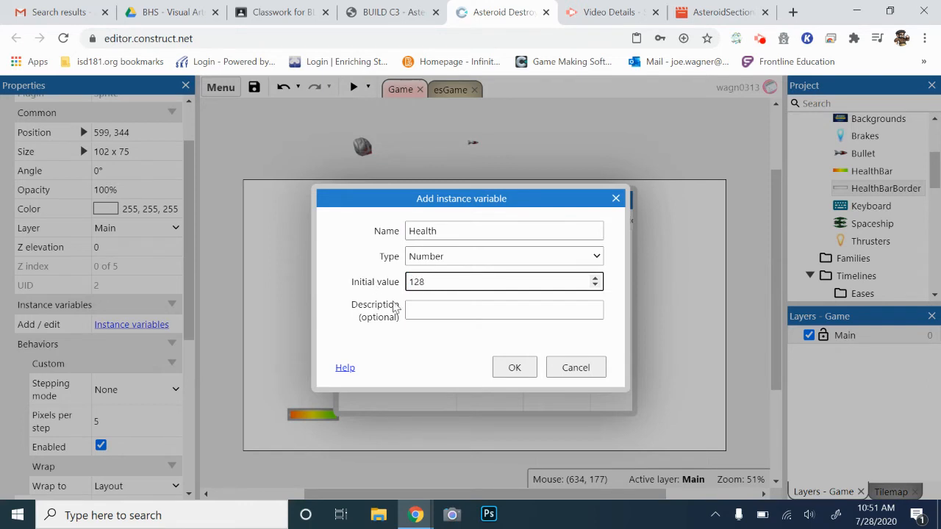
pyautogui.click(515, 367)
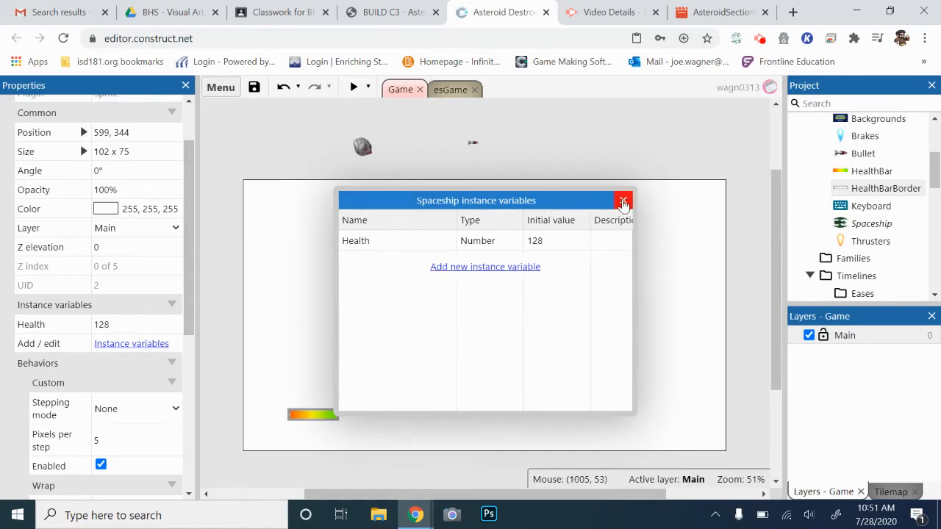
pyautogui.click(622, 200)
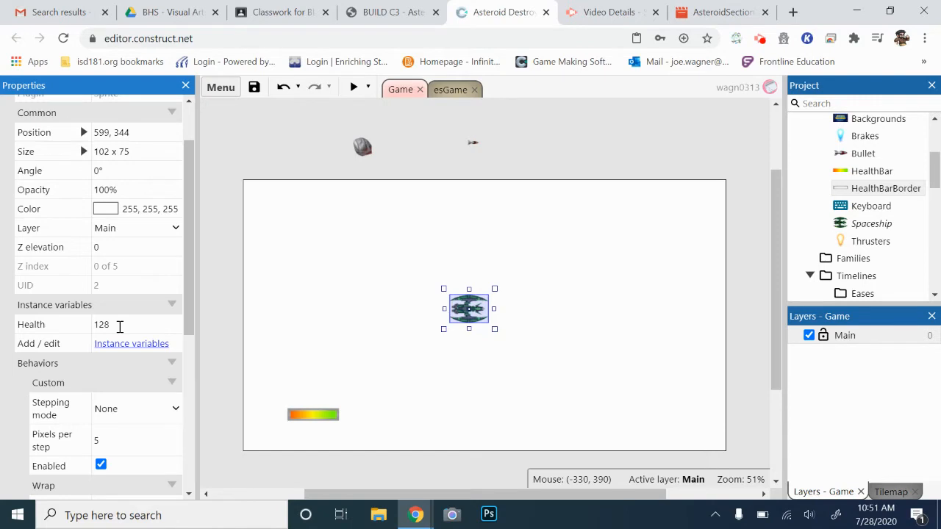
# Step: In esGame, add a Spaceship 'Subtract from' Health 10 action to the Asteroid collision event
pyautogui.click(450, 89)
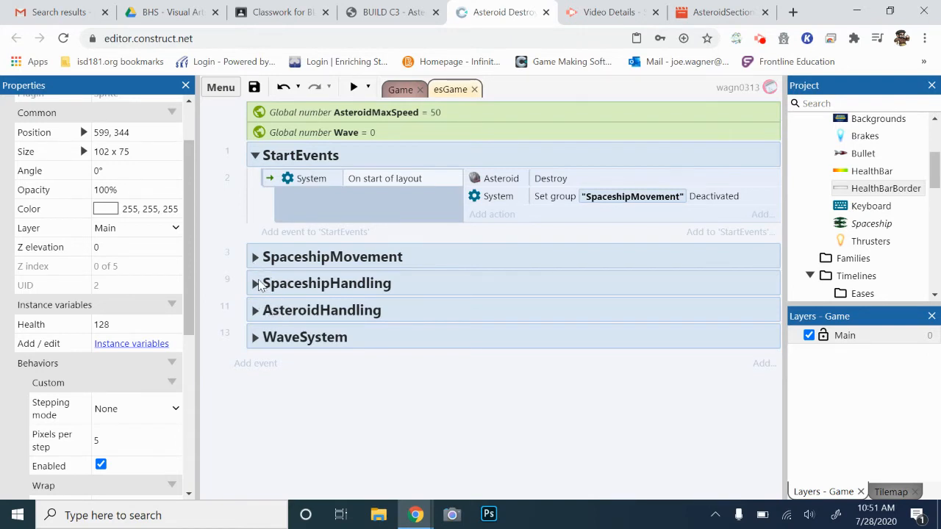
pyautogui.moveTo(256, 278)
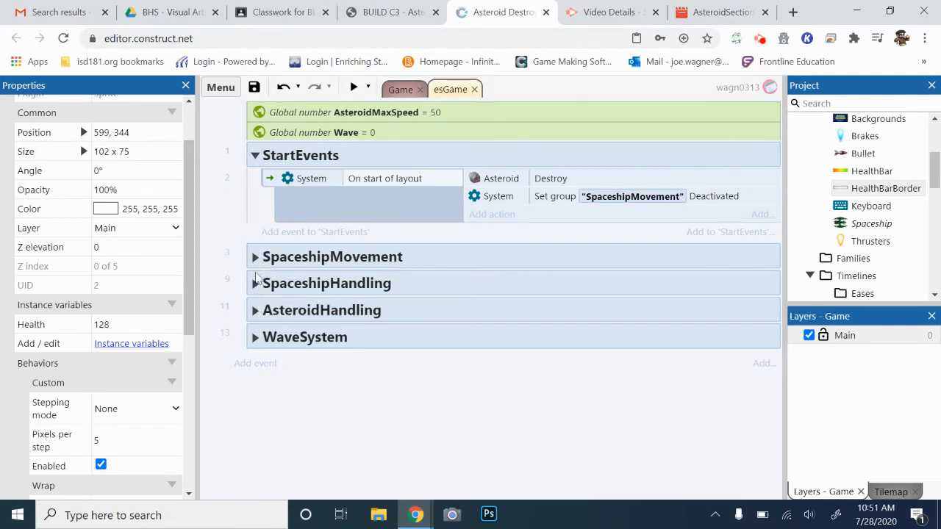
pyautogui.click(256, 283)
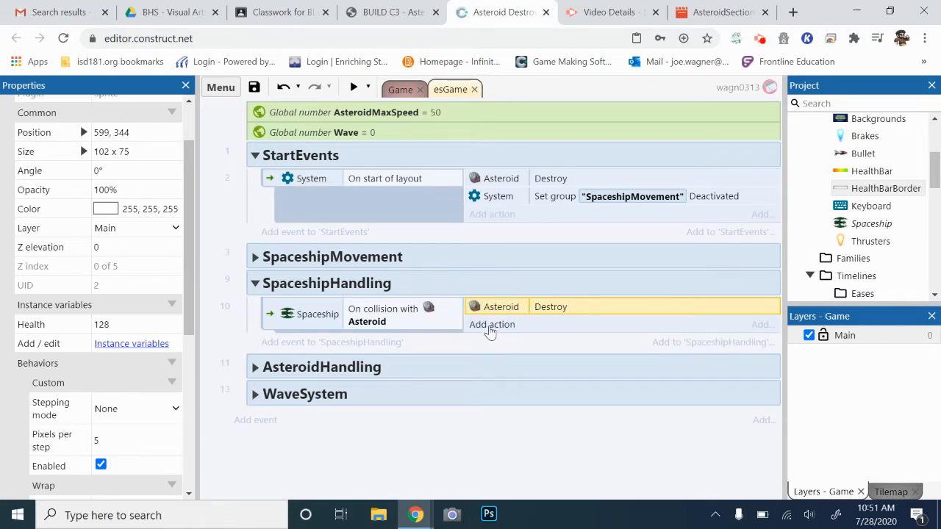
pyautogui.click(491, 324)
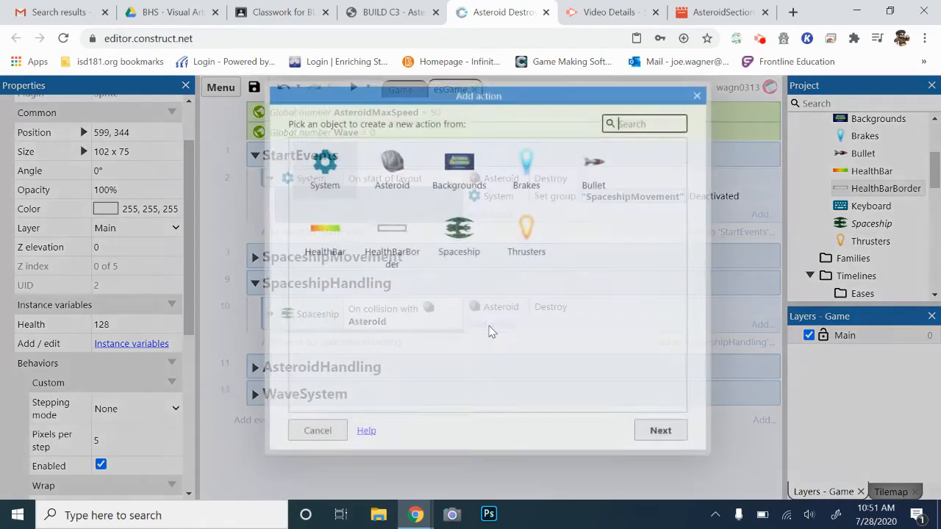
pyautogui.click(459, 235)
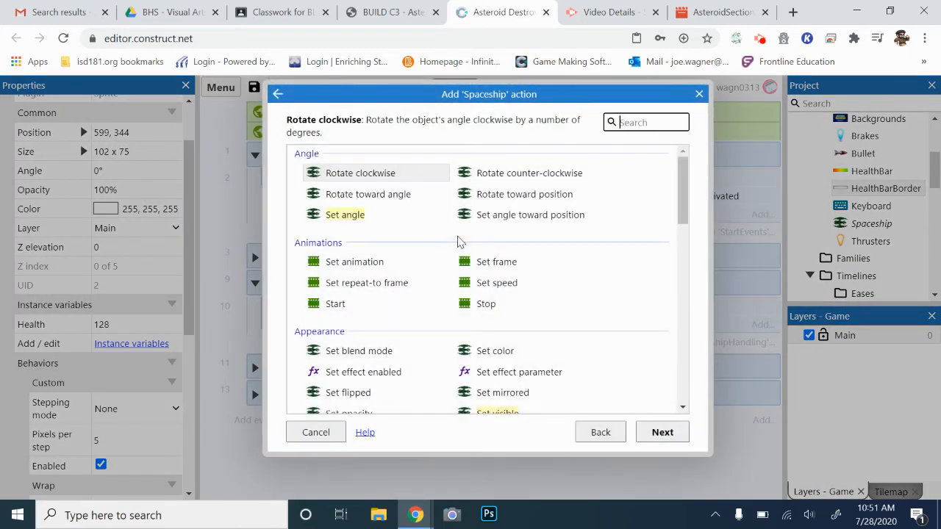
pyautogui.write('sub')
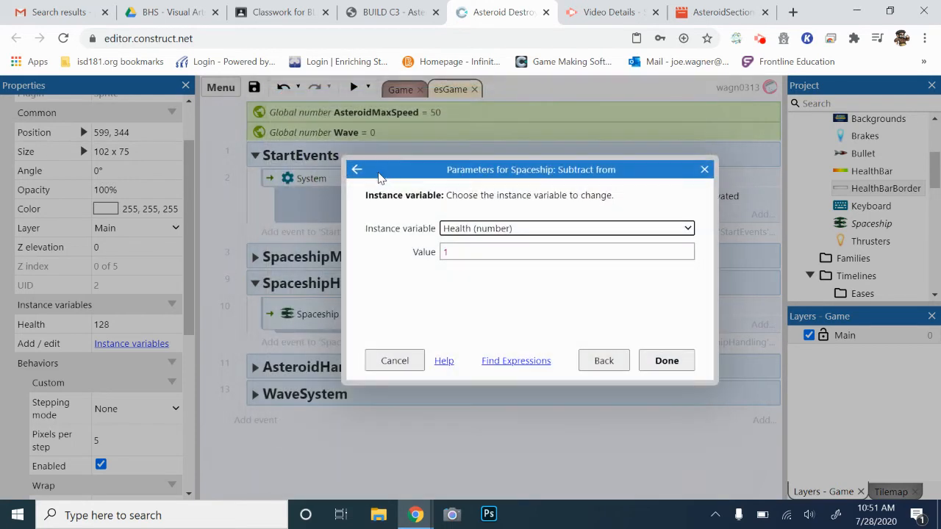
pyautogui.moveTo(463, 268)
pyautogui.write('0')
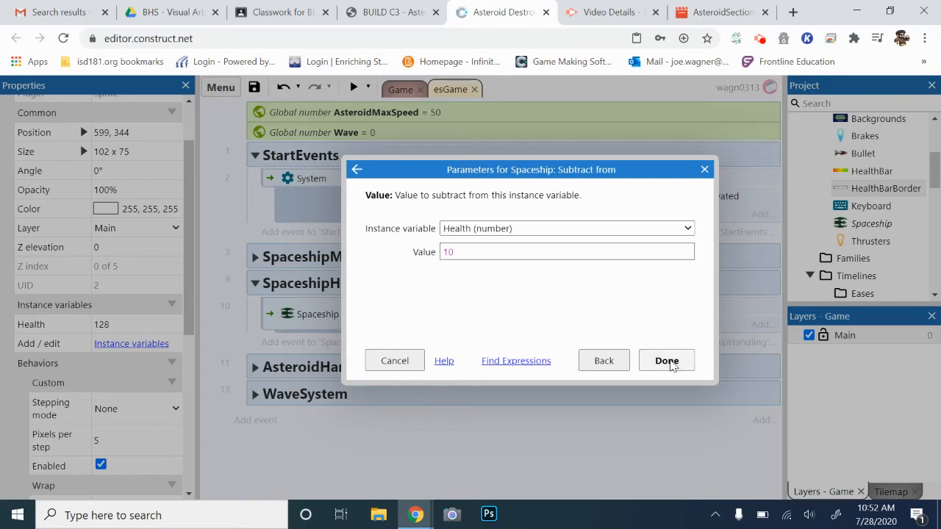
pyautogui.click(666, 360)
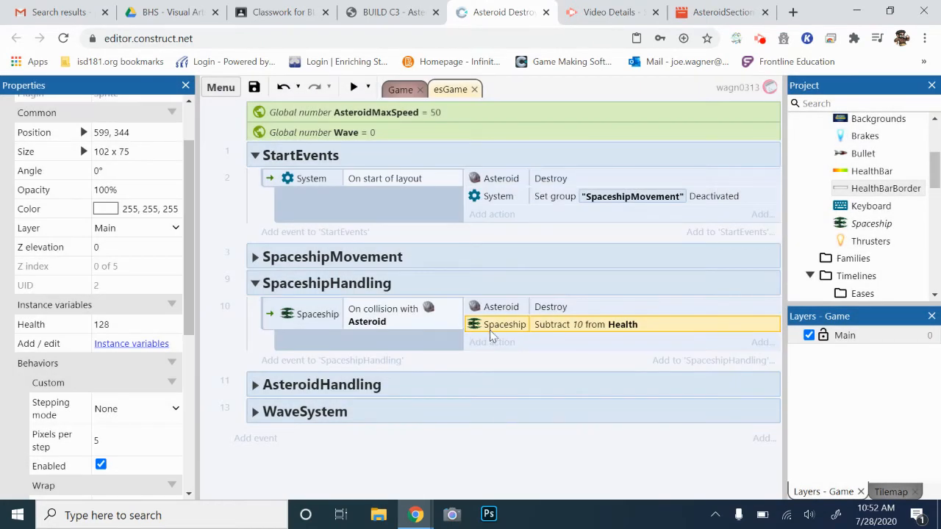
pyautogui.moveTo(594, 344)
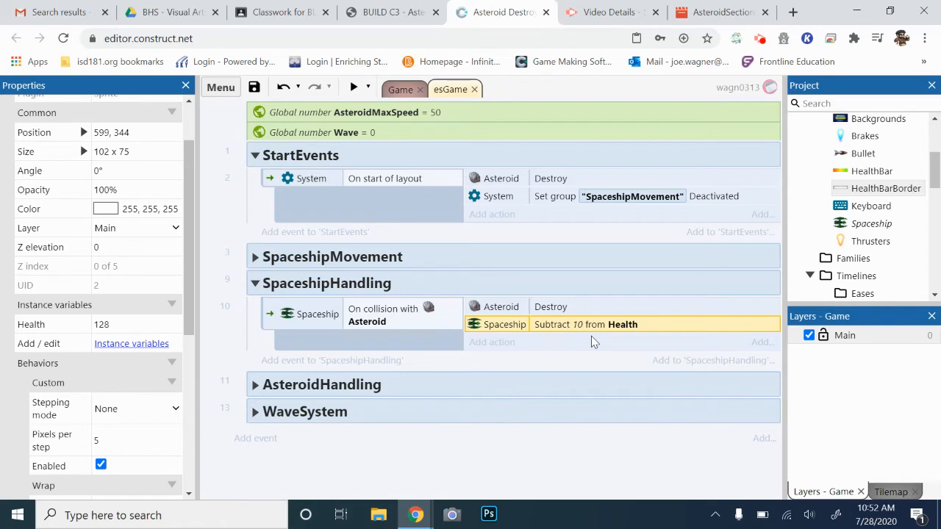
# Step: Create a System Every tick event in the esGame StartEvents group
pyautogui.click(399, 89)
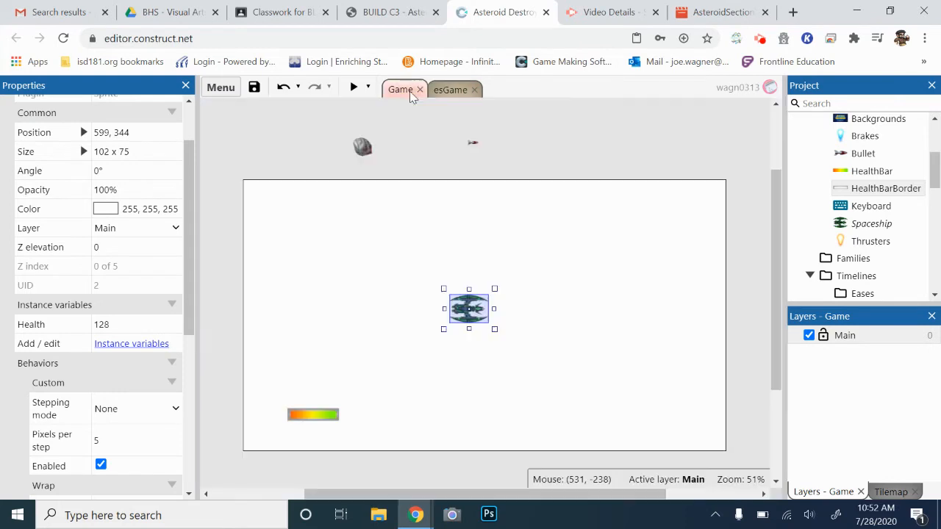
pyautogui.moveTo(314, 416)
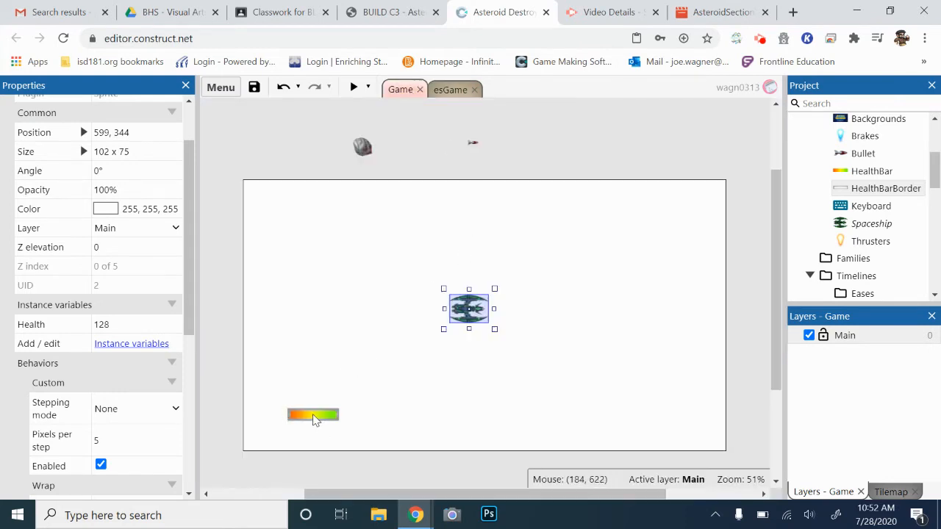
pyautogui.moveTo(332, 403)
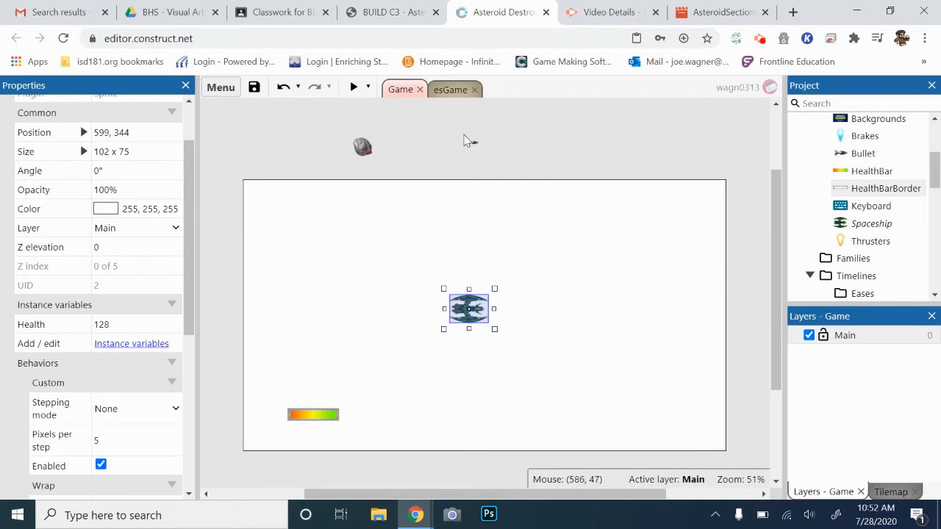
pyautogui.click(449, 89)
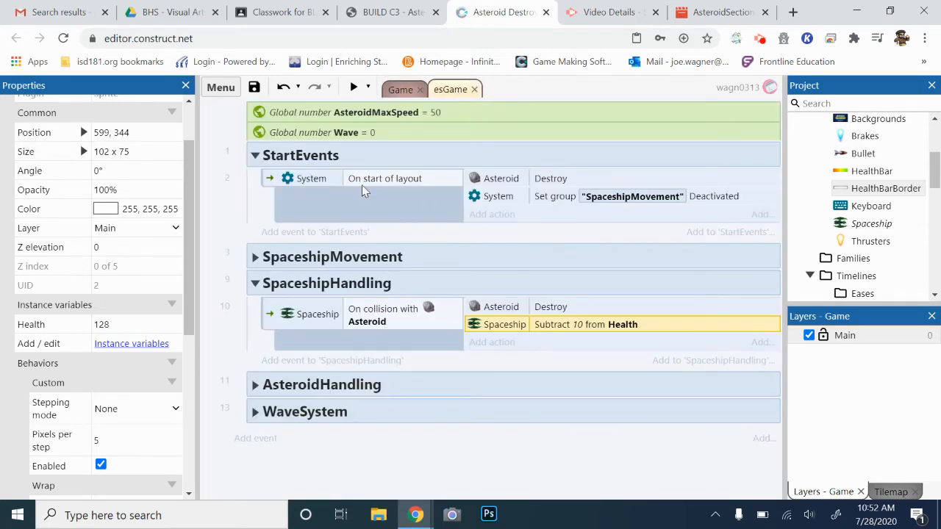
pyautogui.moveTo(286, 160)
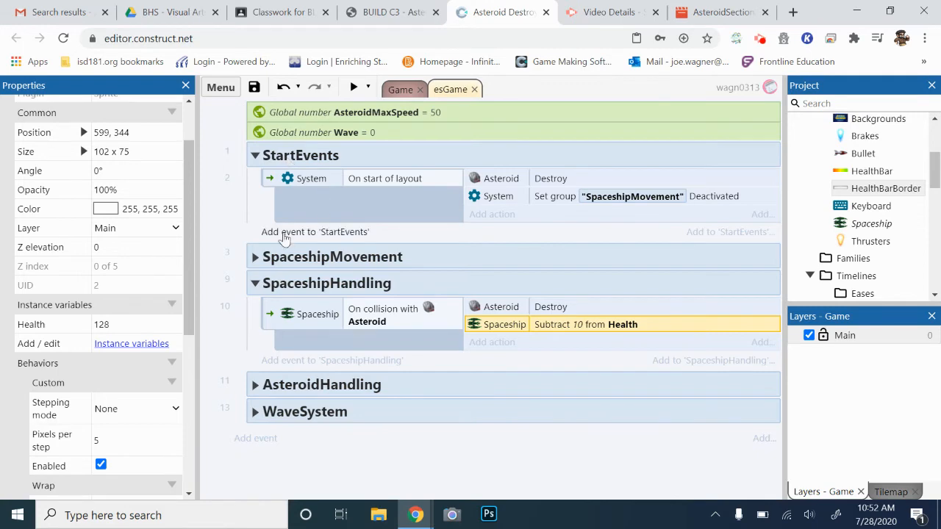
pyautogui.click(285, 232)
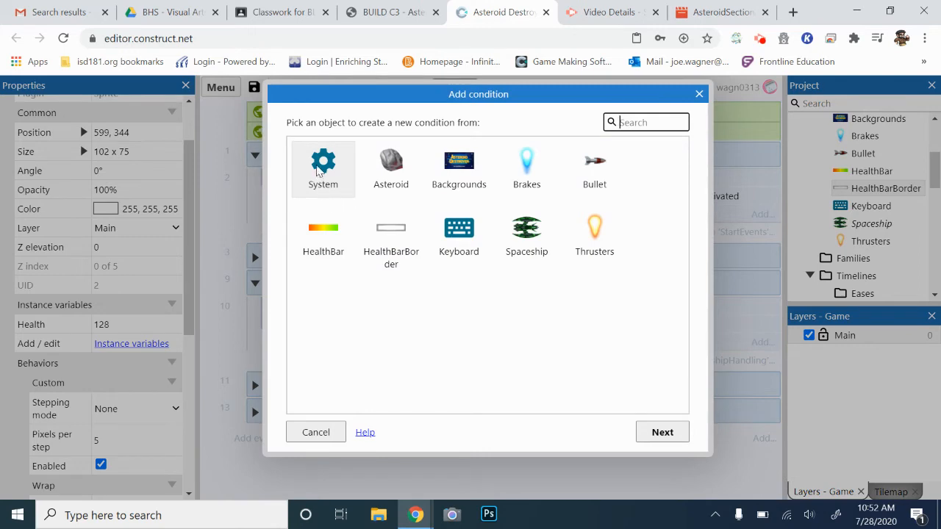
pyautogui.click(322, 162)
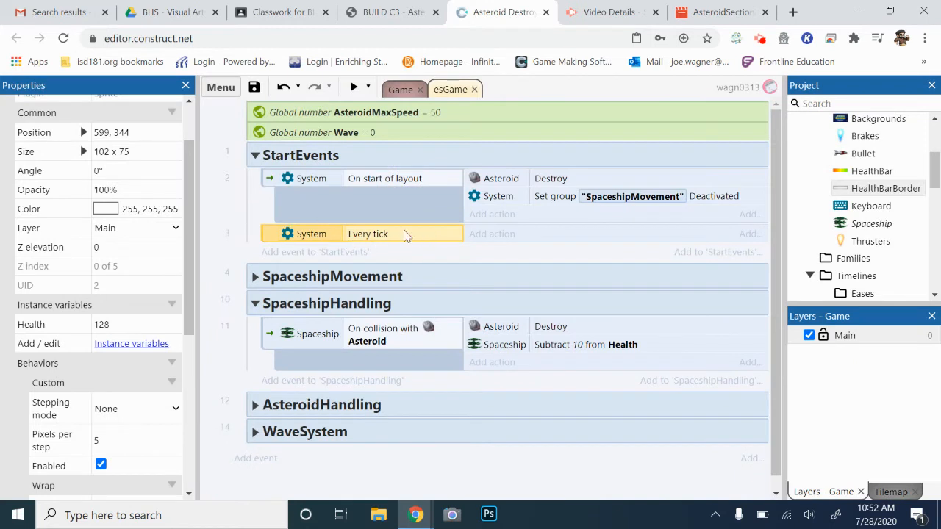
pyautogui.moveTo(367, 233)
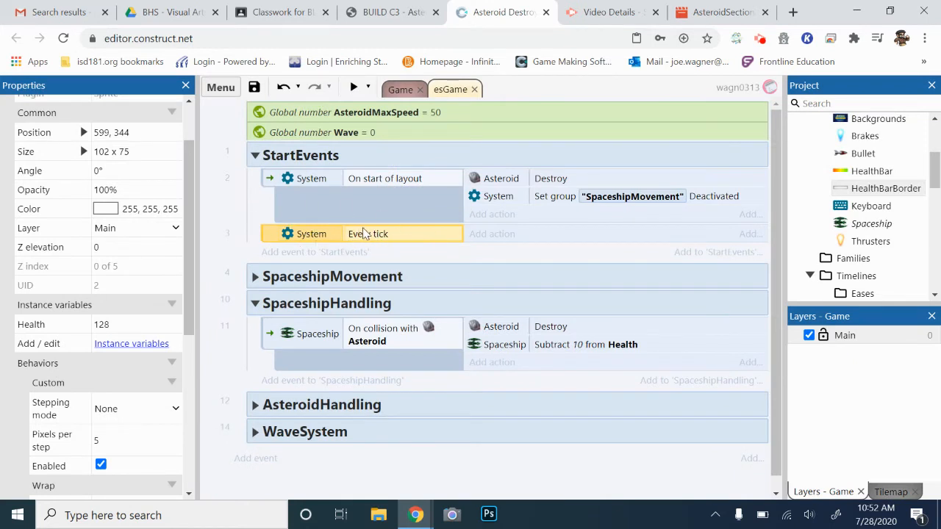
pyautogui.moveTo(391, 228)
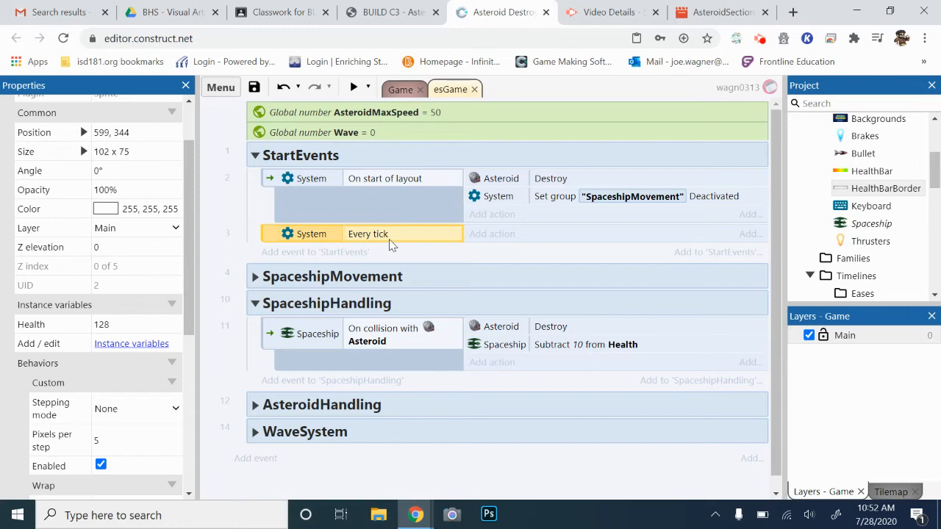
pyautogui.moveTo(492, 244)
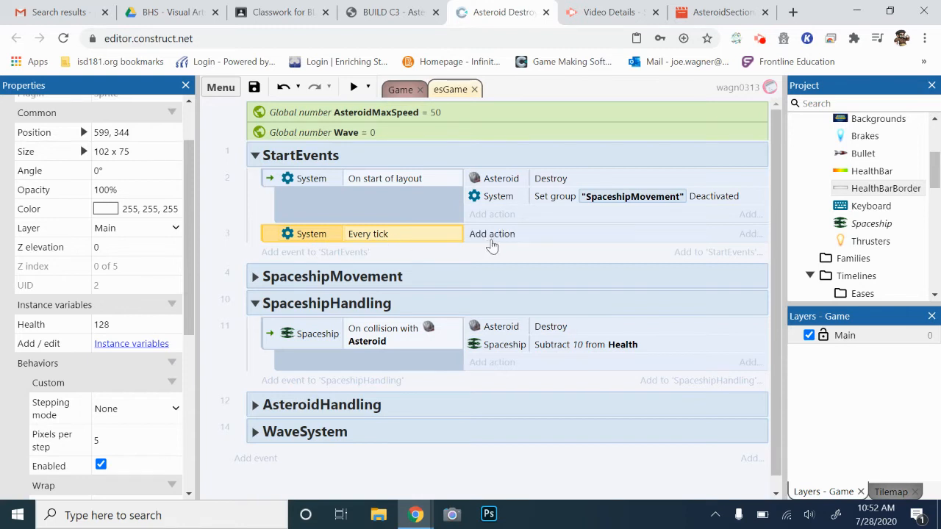
# Step: Give the Every tick event a HealthBar Set width action with the expression Spaceship.Health
pyautogui.click(492, 233)
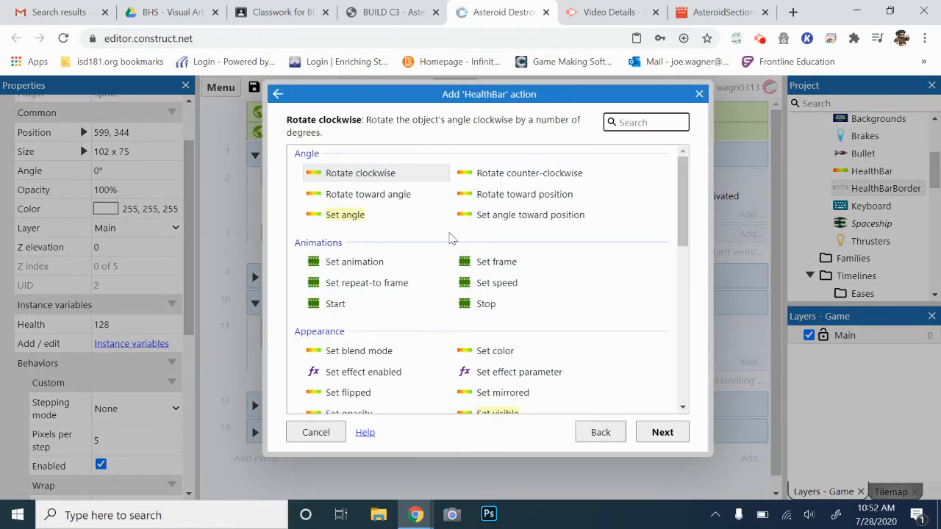
pyautogui.write('set')
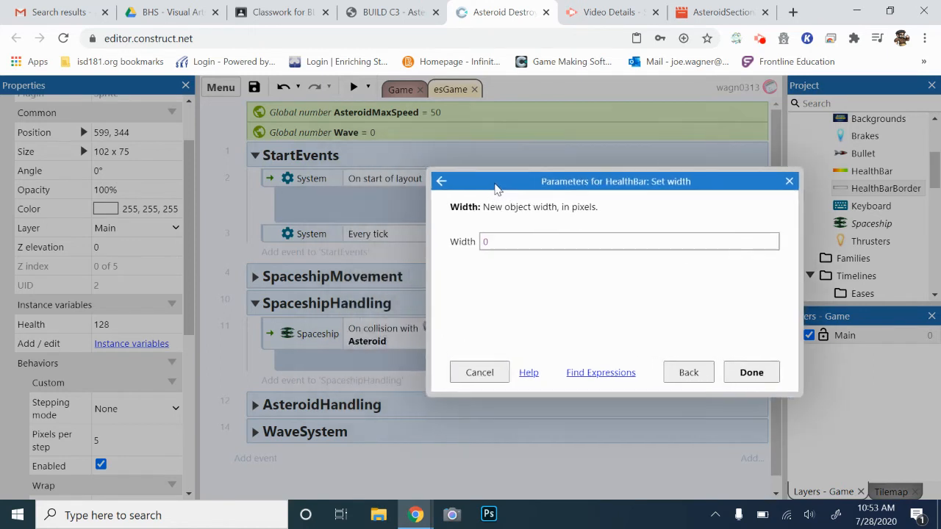
pyautogui.click(629, 241)
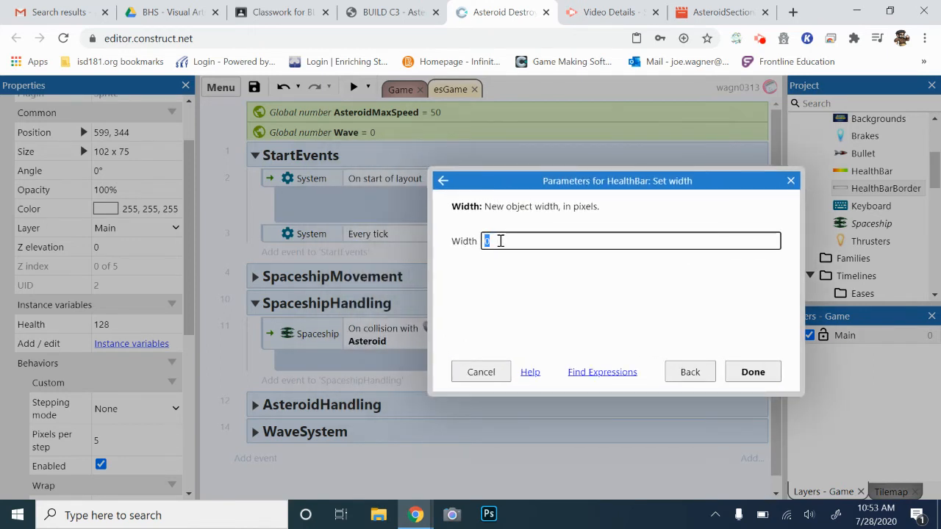
pyautogui.write('space')
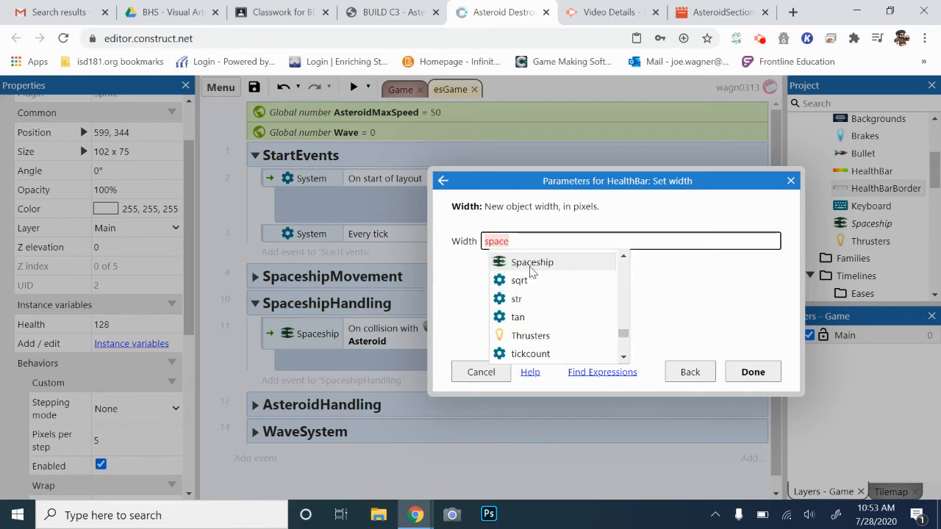
pyautogui.click(531, 262)
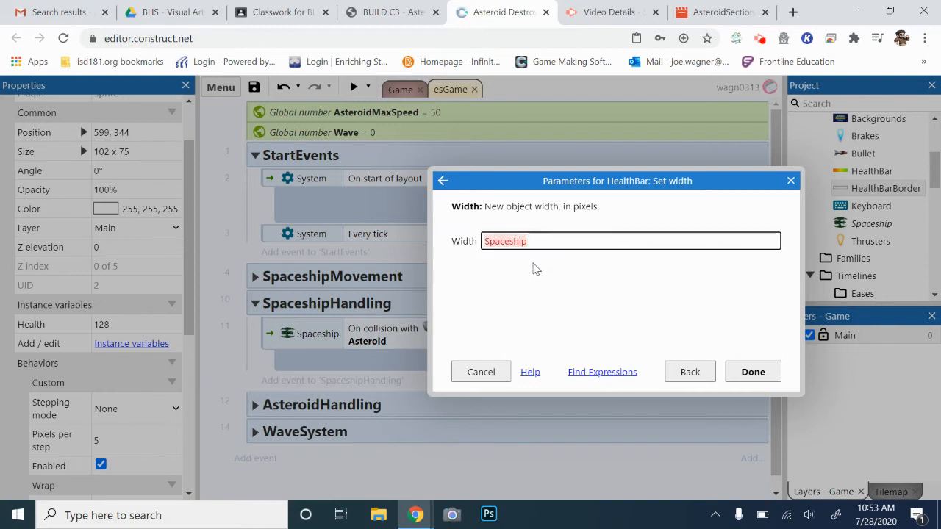
pyautogui.write('.')
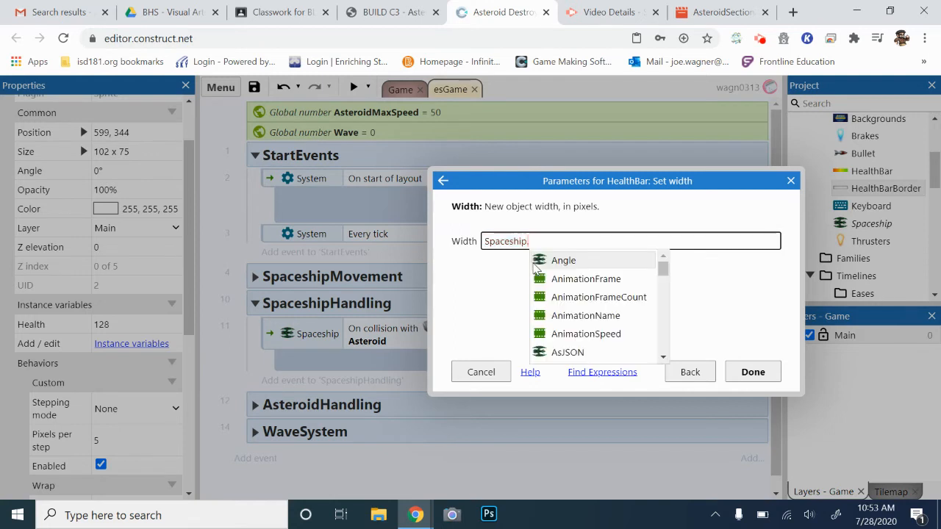
pyautogui.write('he')
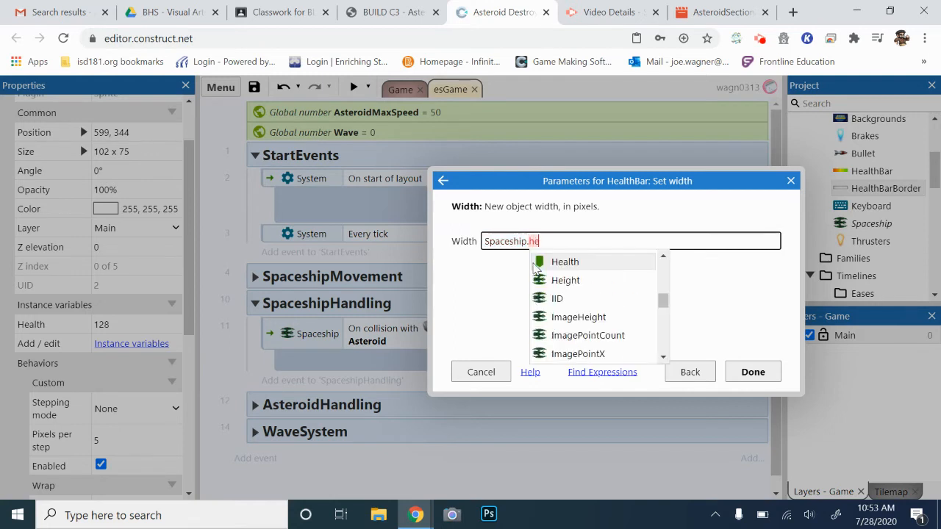
pyautogui.click(565, 261)
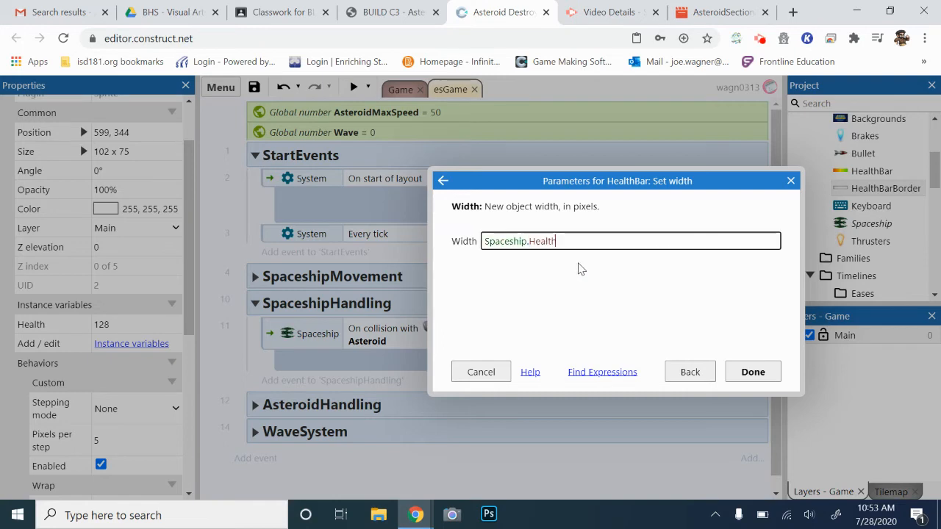
pyautogui.click(752, 372)
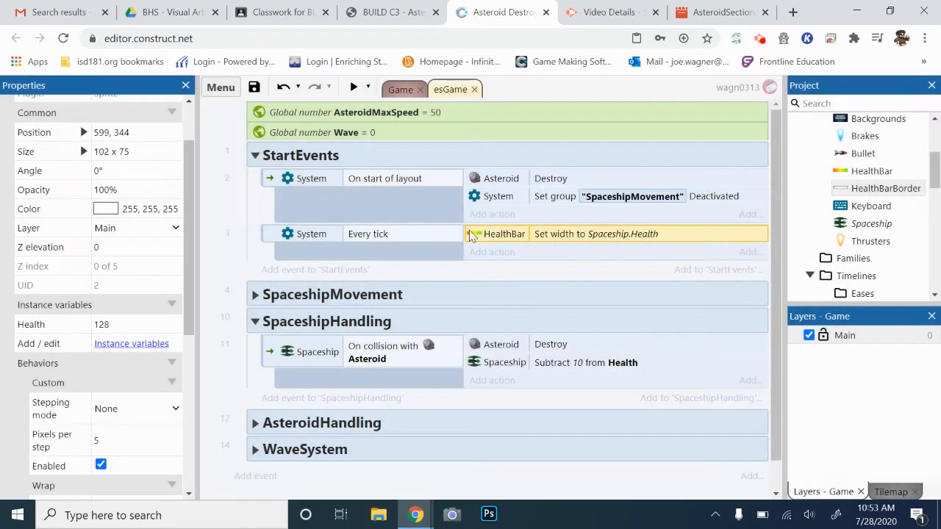
pyautogui.moveTo(496, 243)
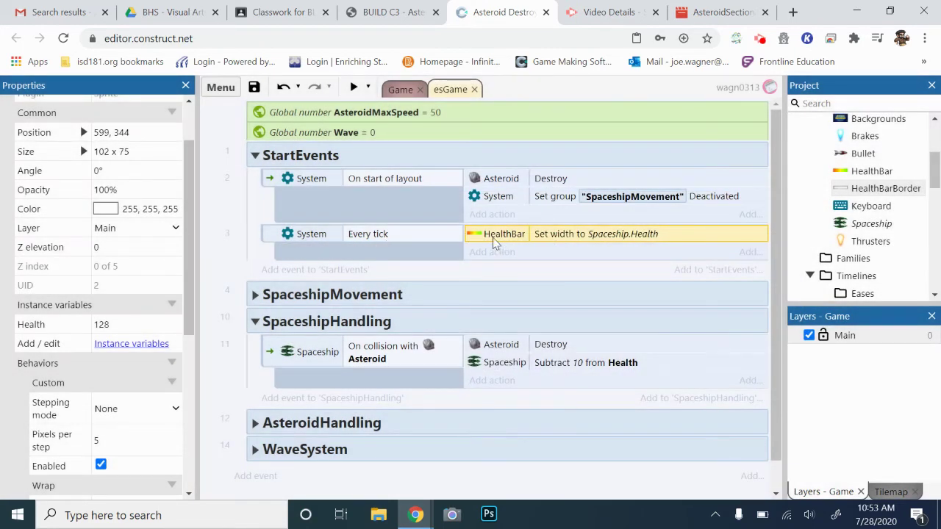
pyautogui.moveTo(617, 241)
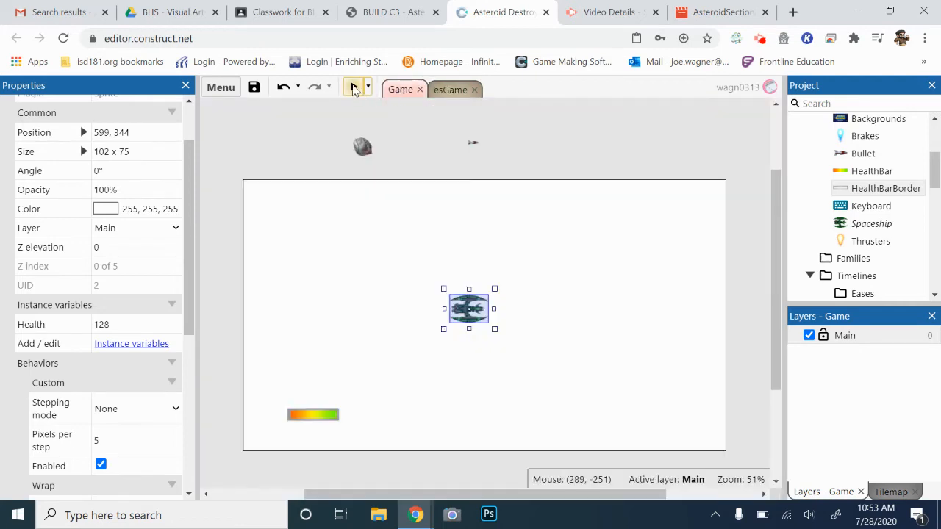
pyautogui.click(355, 86)
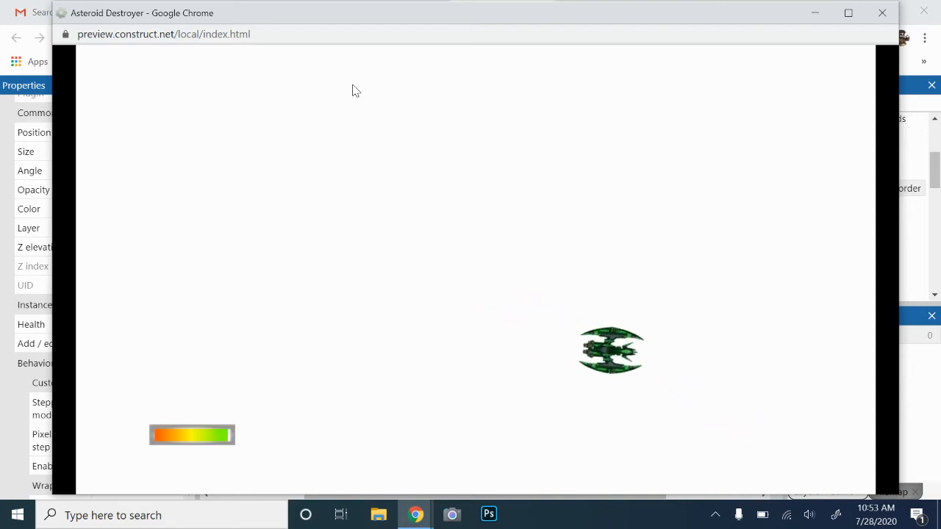
pyautogui.moveTo(307, 349)
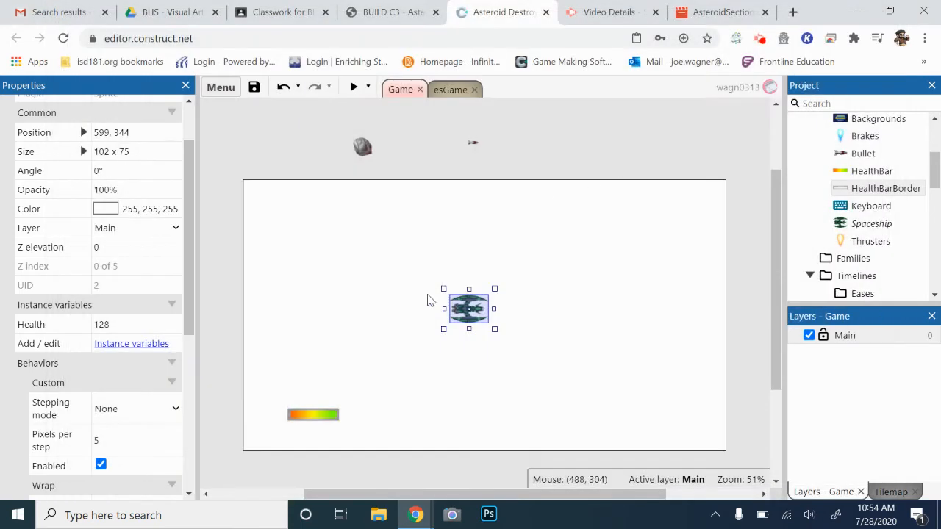
pyautogui.moveTo(323, 417)
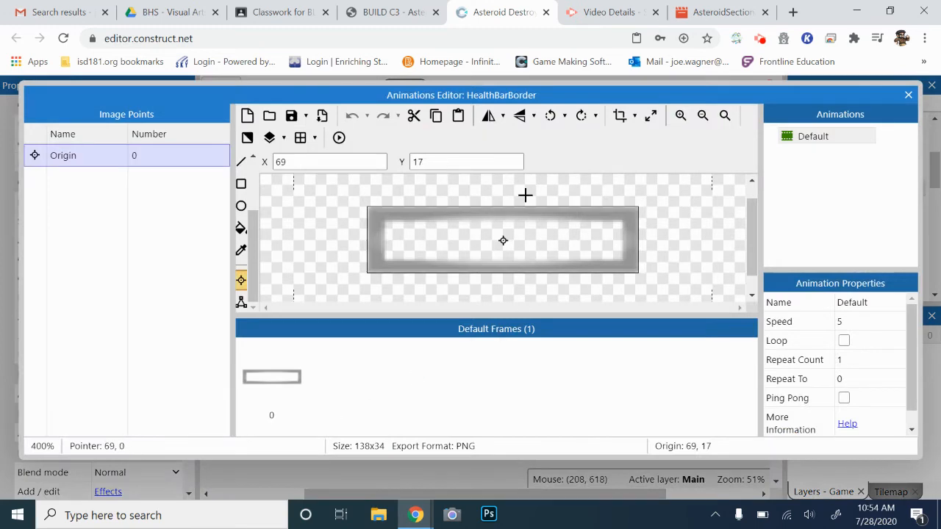
# Step: Select the HealthBarBorder in the Game layout, then select the HealthBar
pyautogui.click(908, 94)
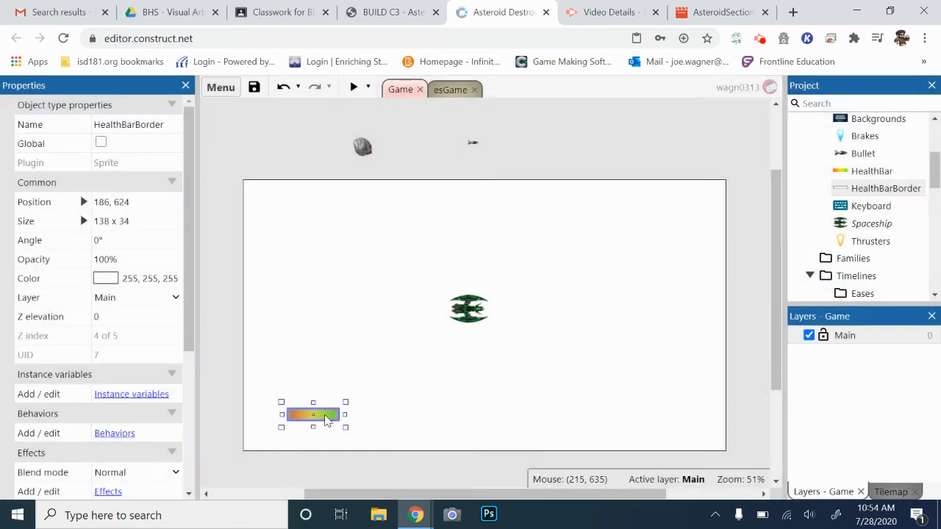
pyautogui.click(313, 415)
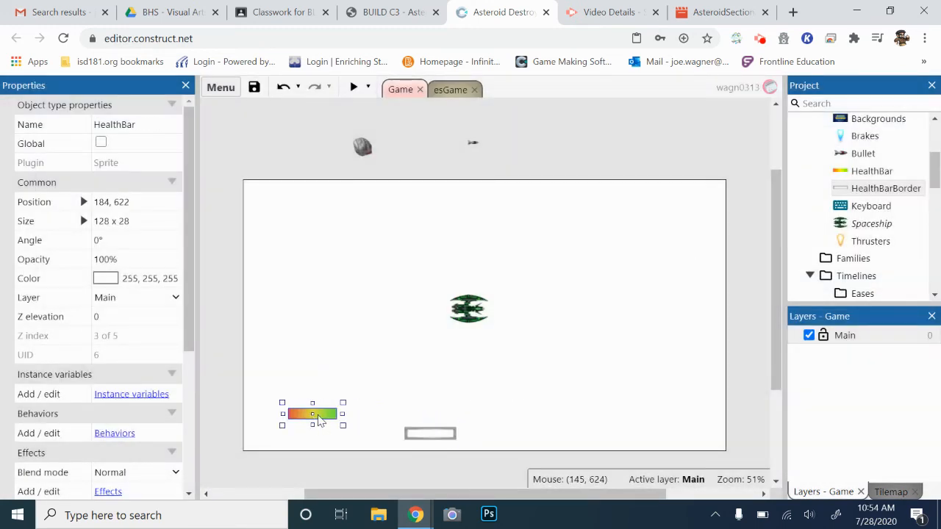
pyautogui.doubleClick(312, 415)
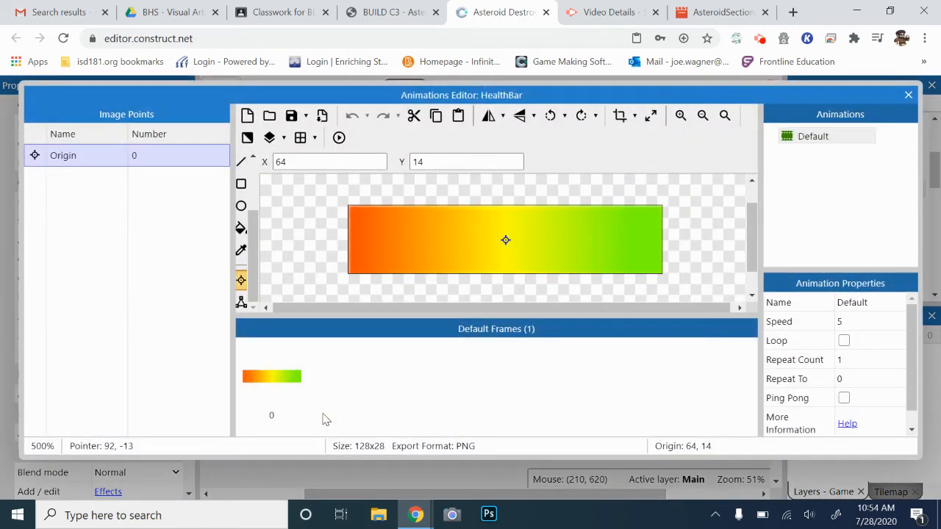
pyautogui.moveTo(416, 367)
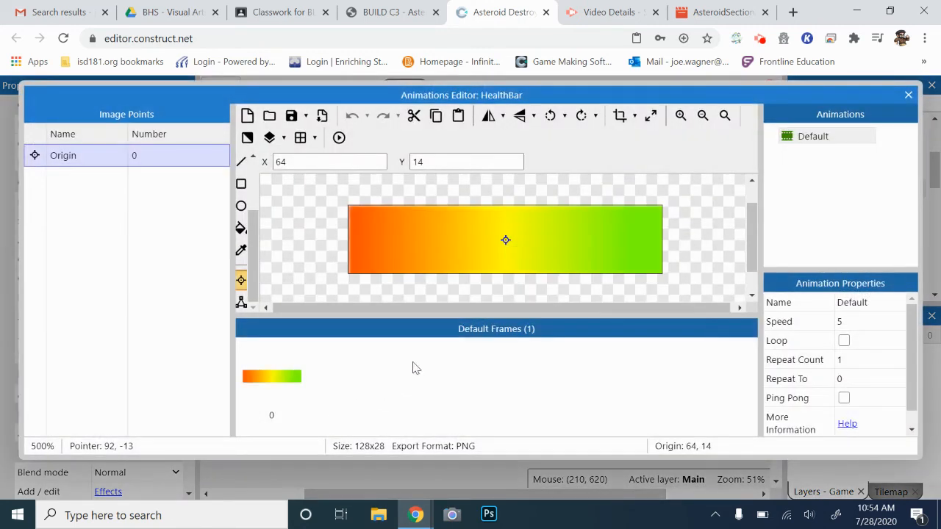
pyautogui.moveTo(449, 299)
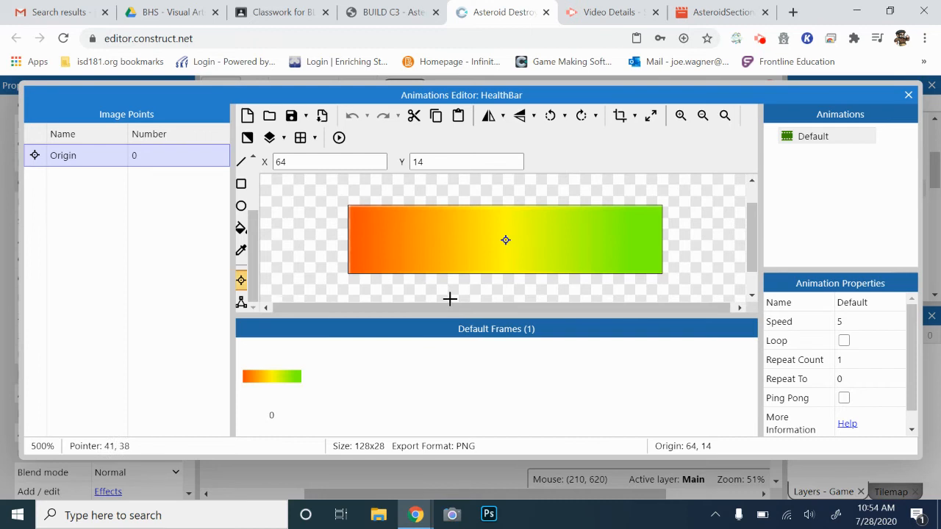
pyautogui.moveTo(503, 218)
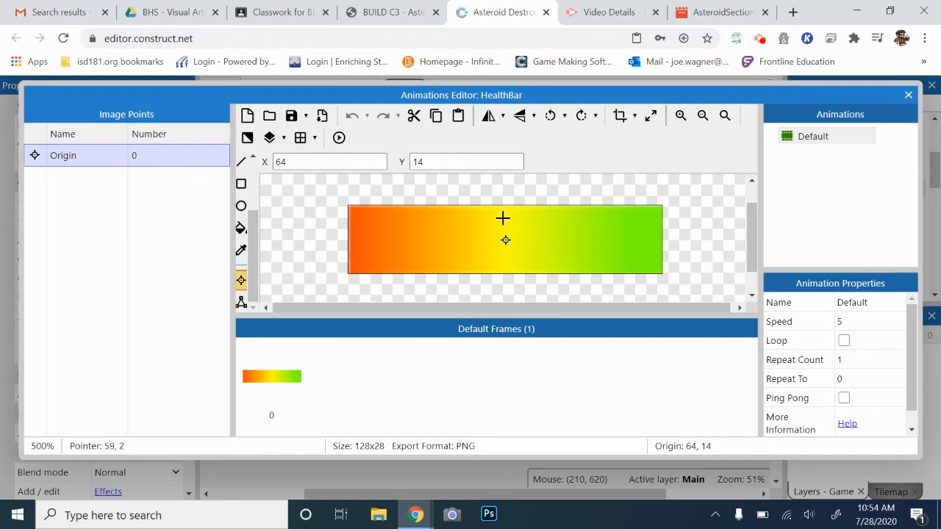
pyautogui.moveTo(525, 239)
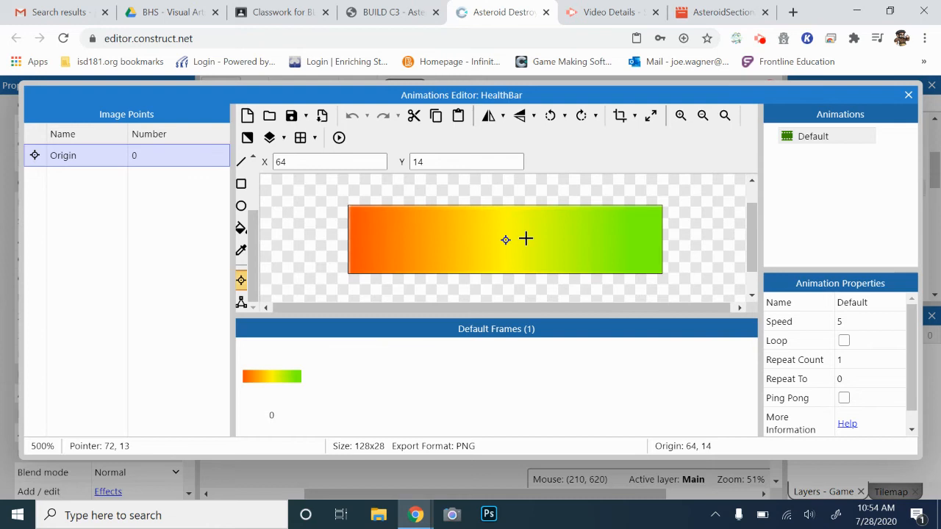
pyautogui.moveTo(491, 202)
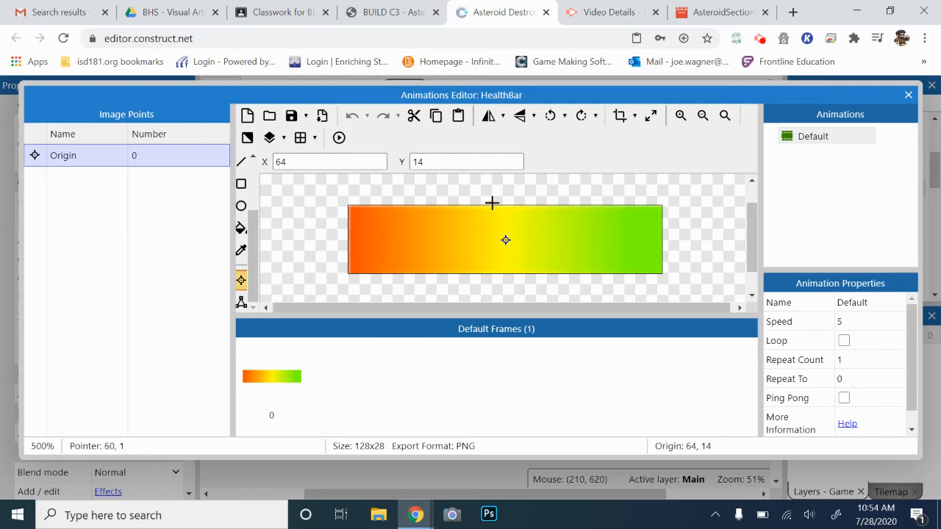
pyautogui.moveTo(493, 198)
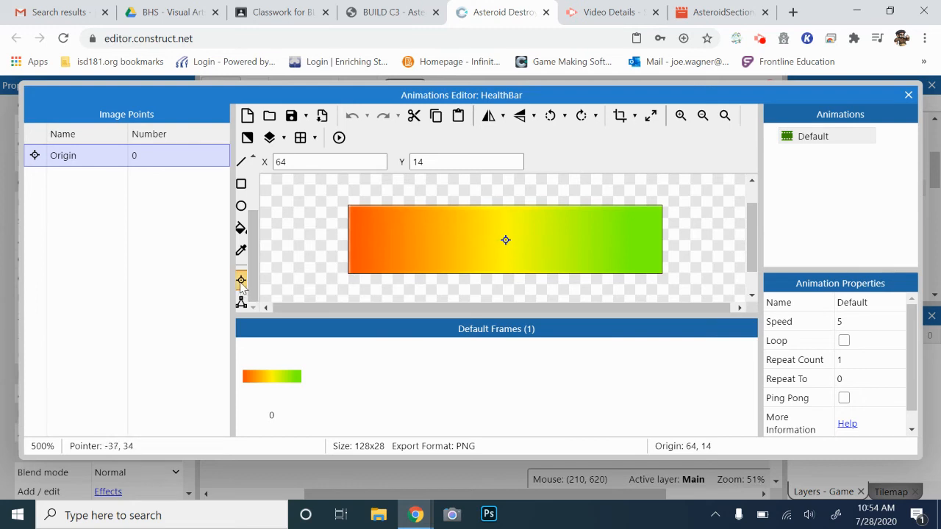
pyautogui.moveTo(240, 280)
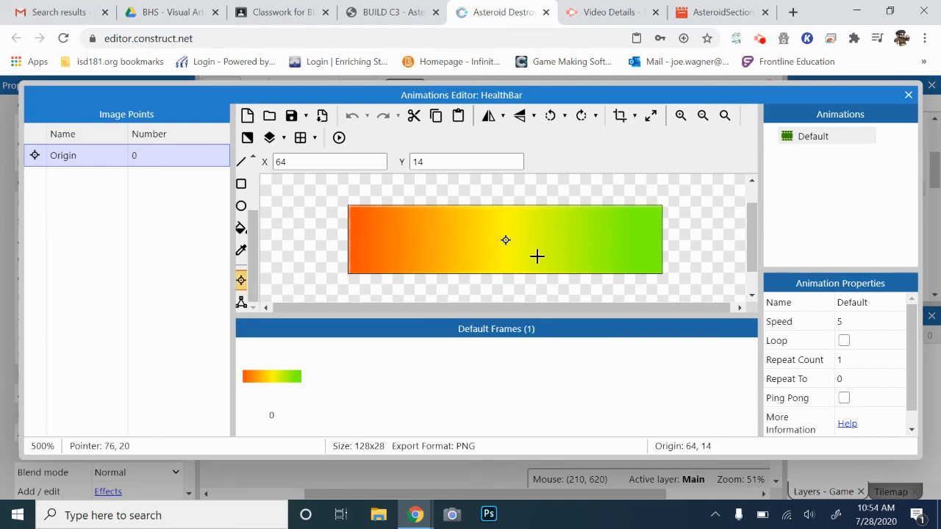
pyautogui.moveTo(369, 273)
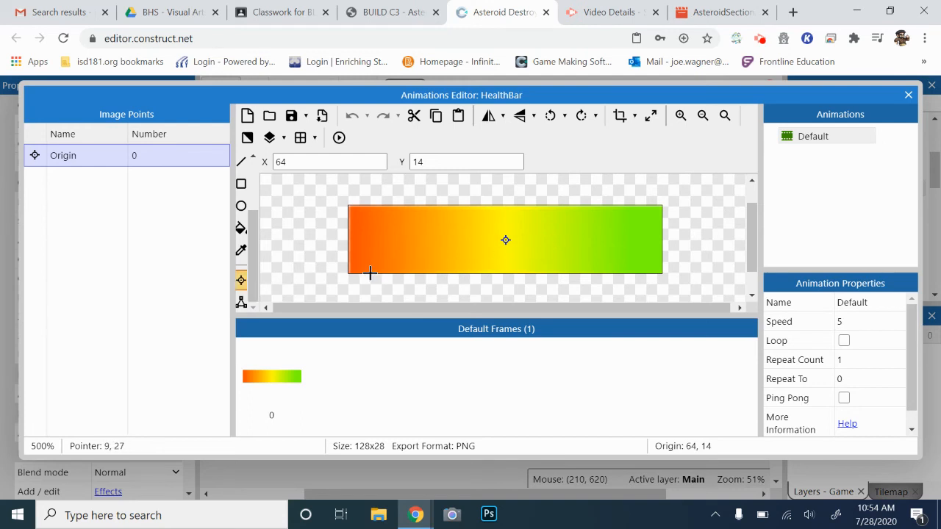
pyautogui.moveTo(533, 250)
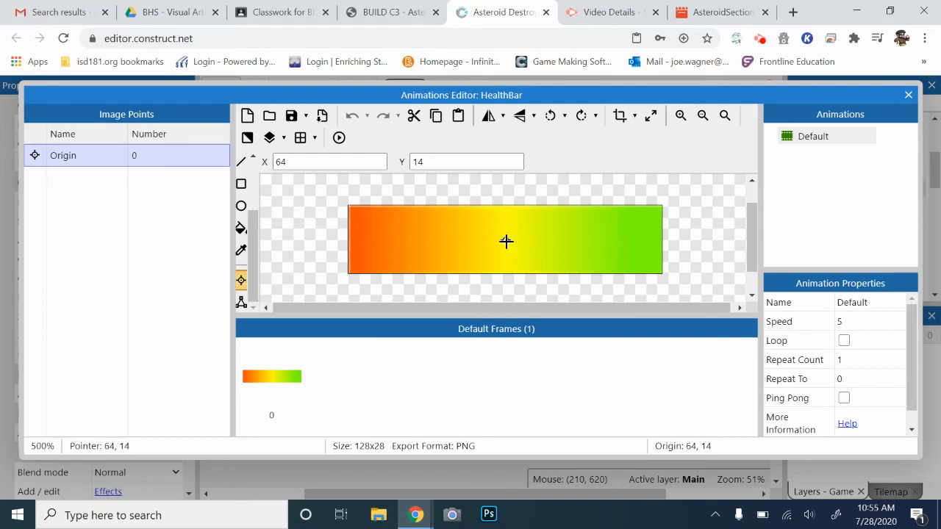
pyautogui.moveTo(551, 240)
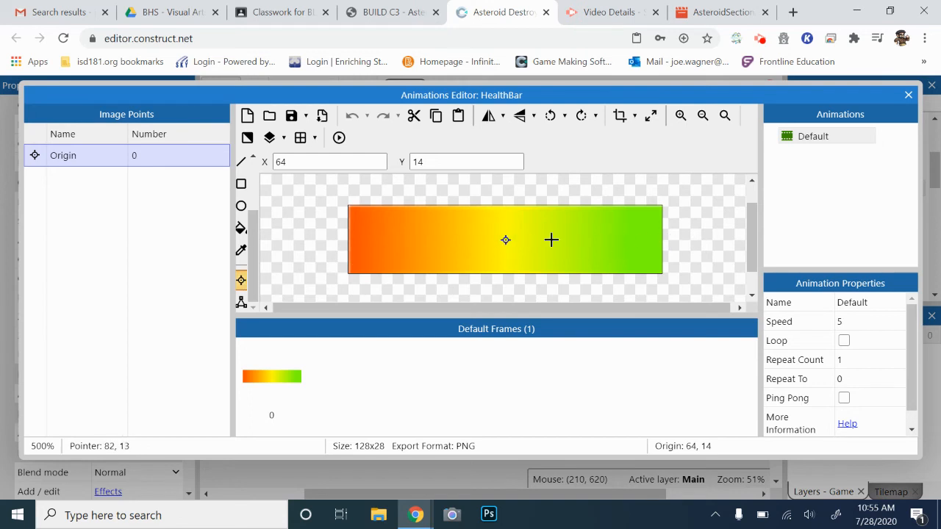
pyautogui.moveTo(348, 239)
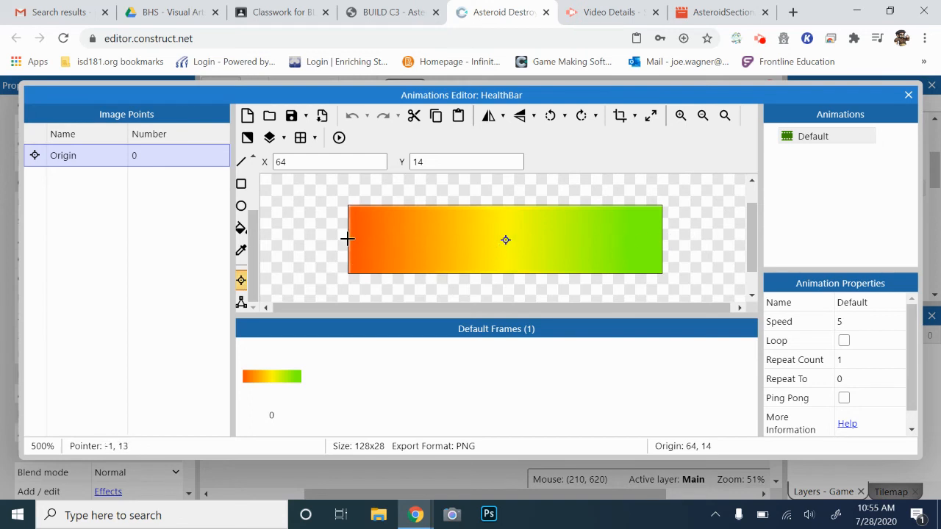
pyautogui.moveTo(672, 239)
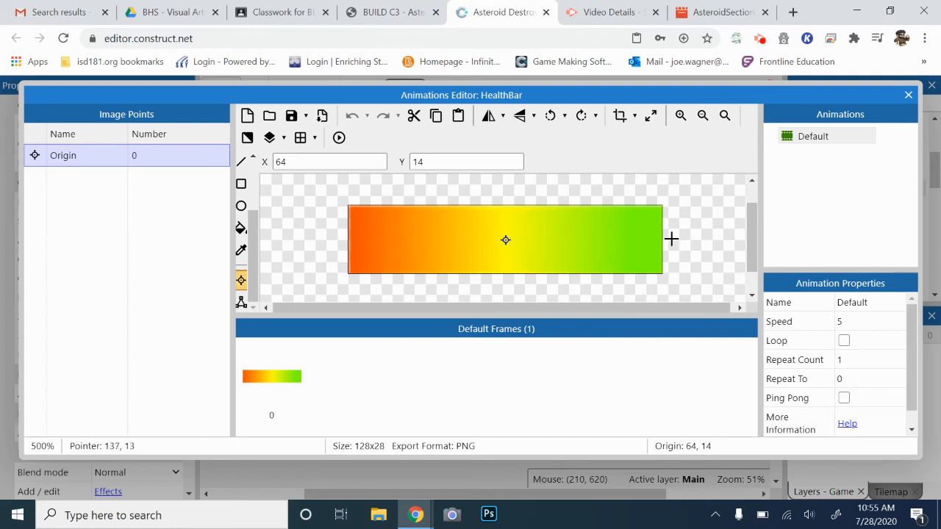
pyautogui.moveTo(554, 249)
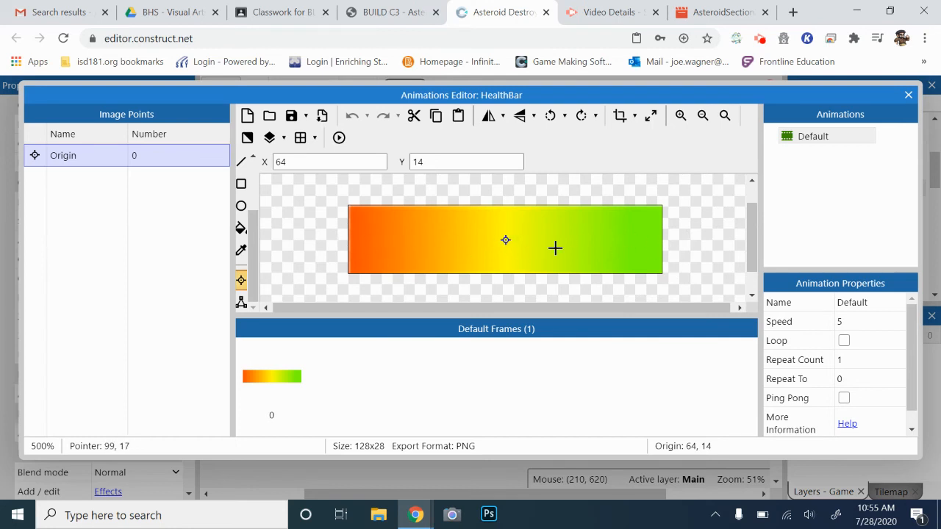
pyautogui.moveTo(630, 259)
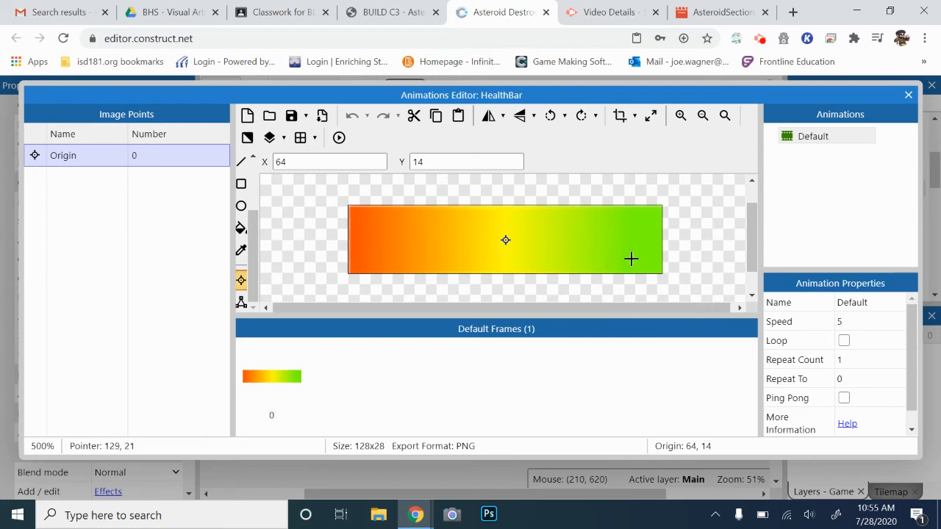
pyautogui.moveTo(349, 243)
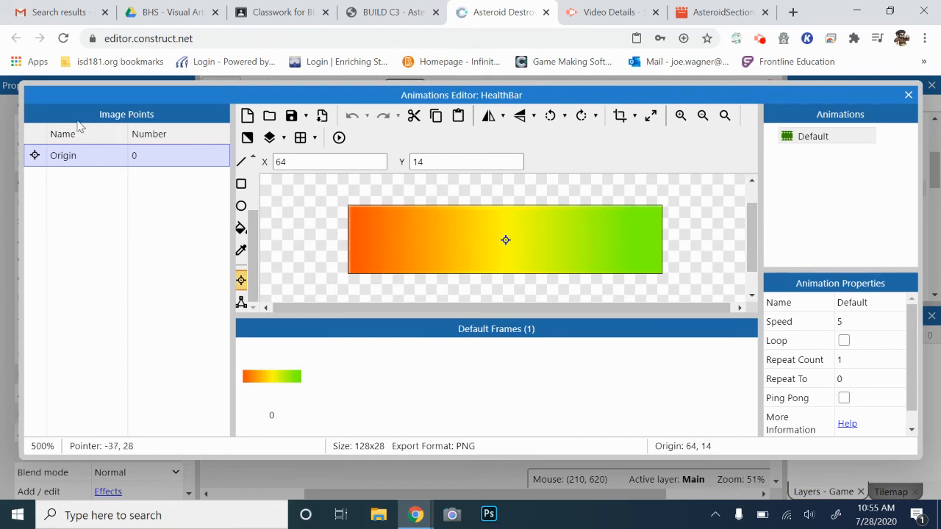
pyautogui.moveTo(105, 160)
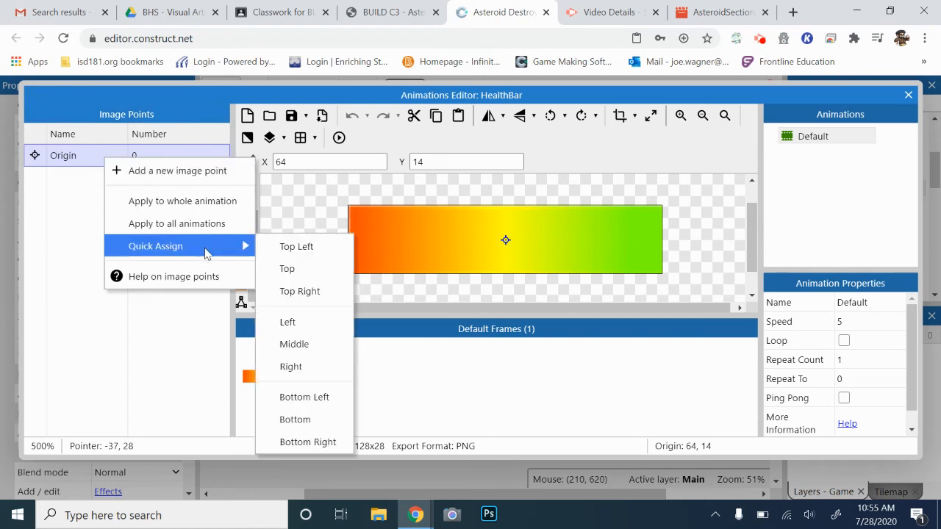
# Step: Quick-assign the HealthBar origin to Left (0, 14) and close the Animations Editor
pyautogui.click(287, 322)
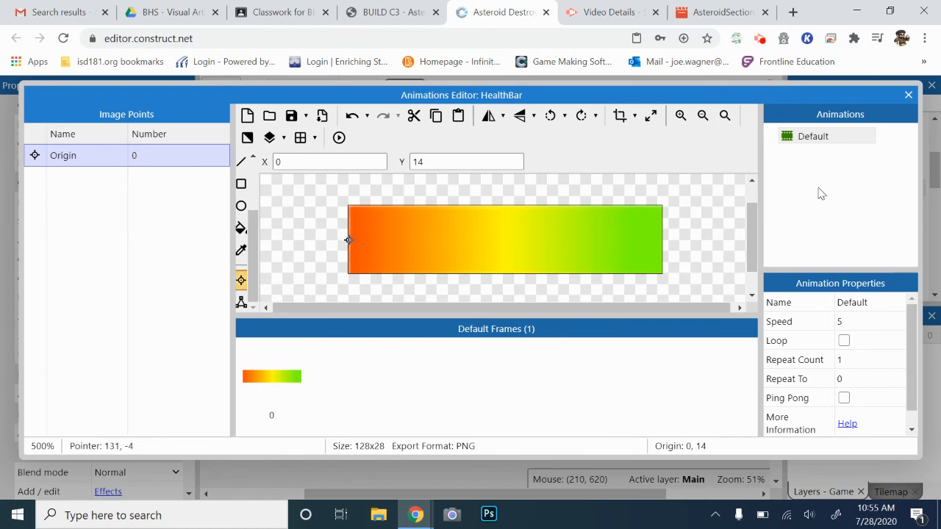
pyautogui.click(907, 95)
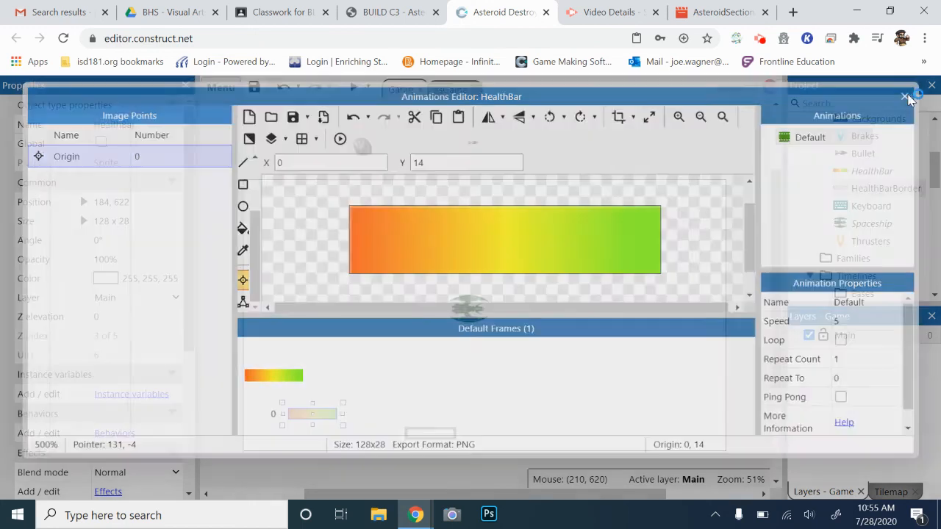
# Step: Drag the HealthBar to the bottom-left corner and line the HealthBarBorder up around it
pyautogui.click(906, 96)
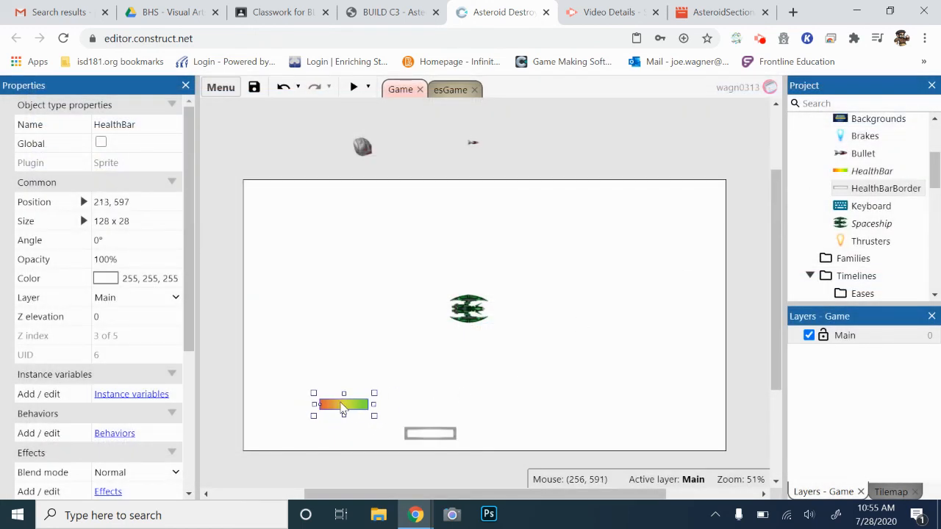
pyautogui.moveTo(344, 404); pyautogui.dragTo(336, 415)
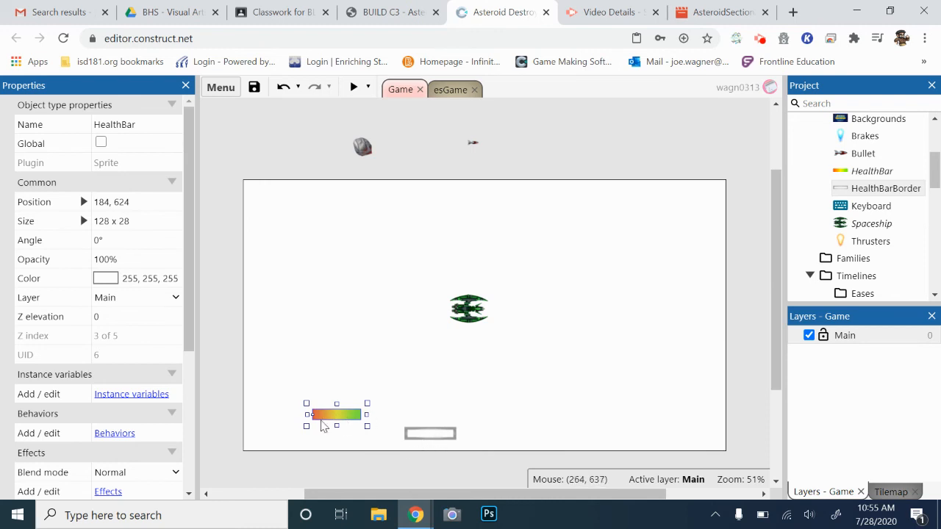
pyautogui.moveTo(336, 414); pyautogui.dragTo(302, 426)
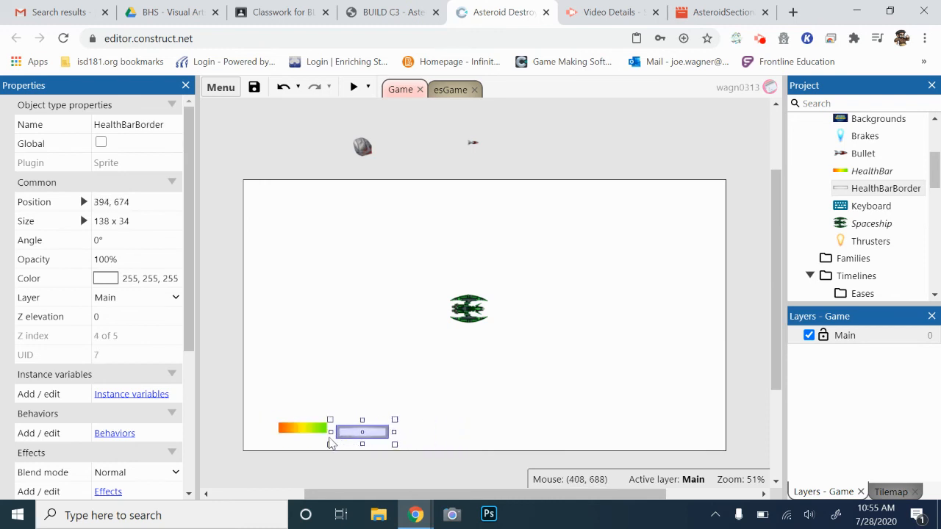
pyautogui.moveTo(362, 429); pyautogui.dragTo(300, 428)
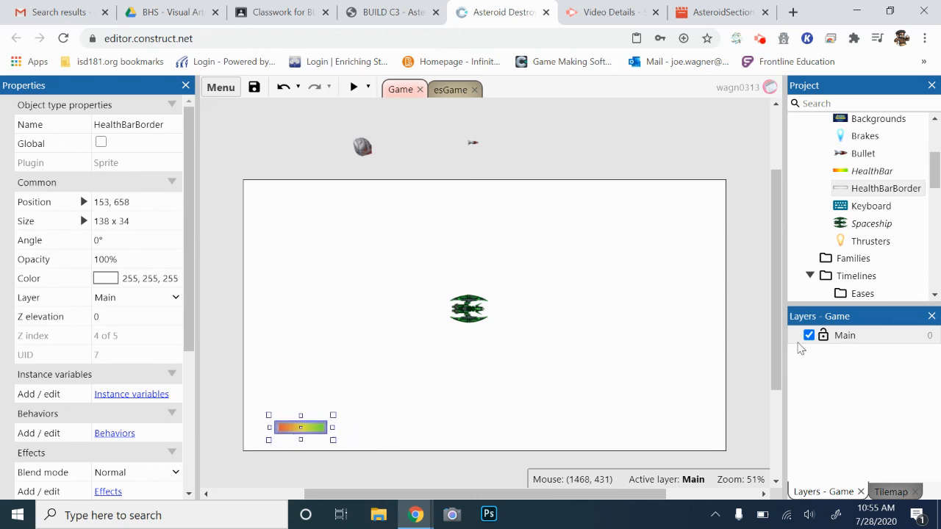
pyautogui.moveTo(300, 427); pyautogui.dragTo(302, 427)
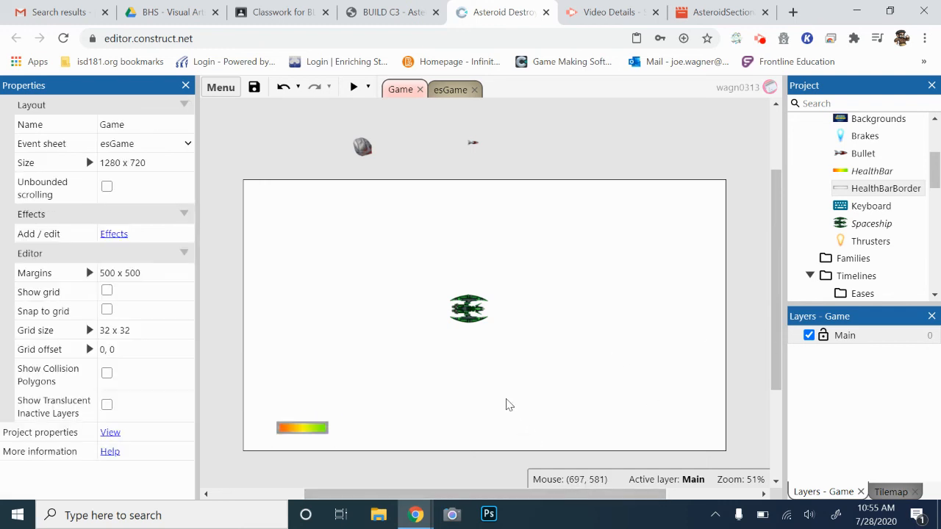
pyautogui.click(353, 87)
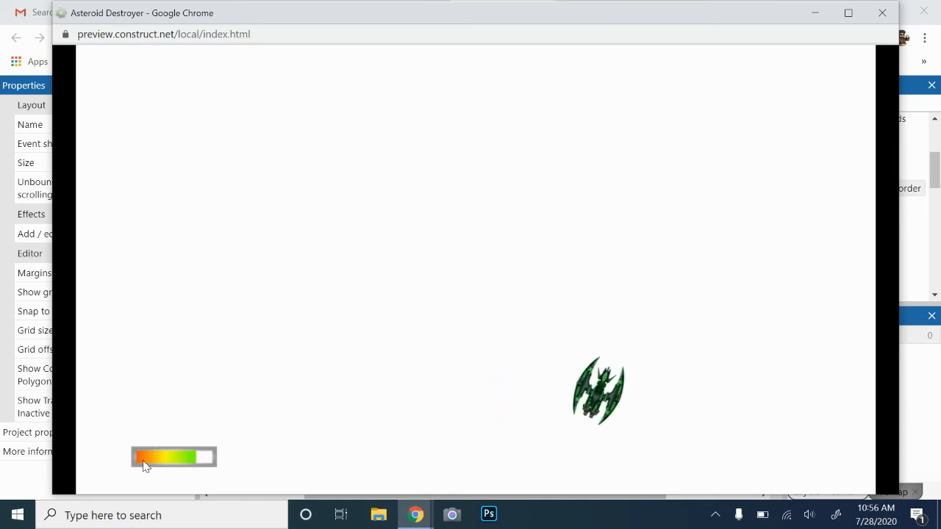
pyautogui.moveTo(90, 466)
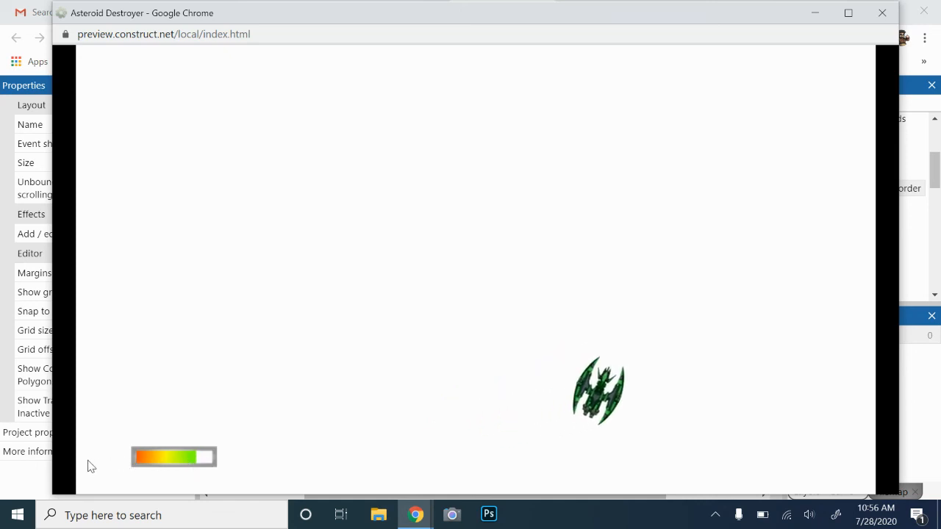
pyautogui.moveTo(123, 446)
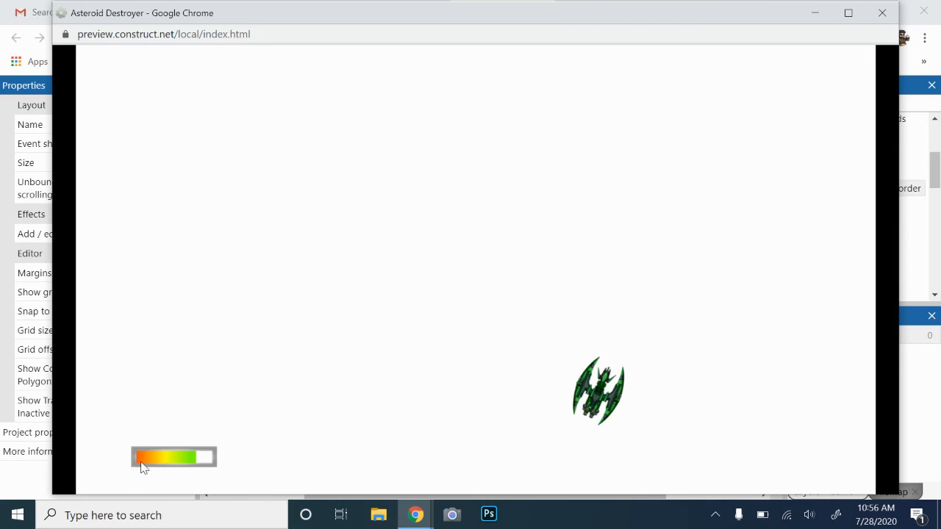
pyautogui.moveTo(496, 328)
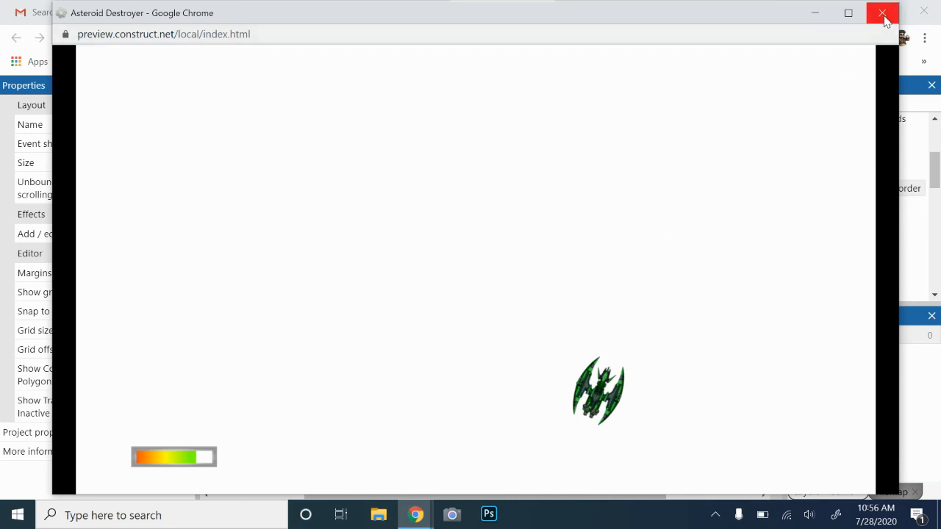
pyautogui.click(873, 13)
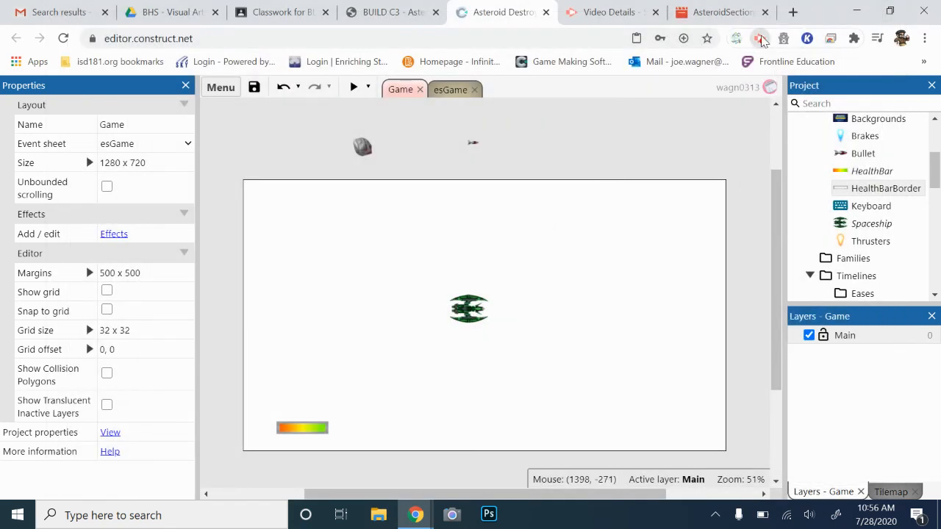